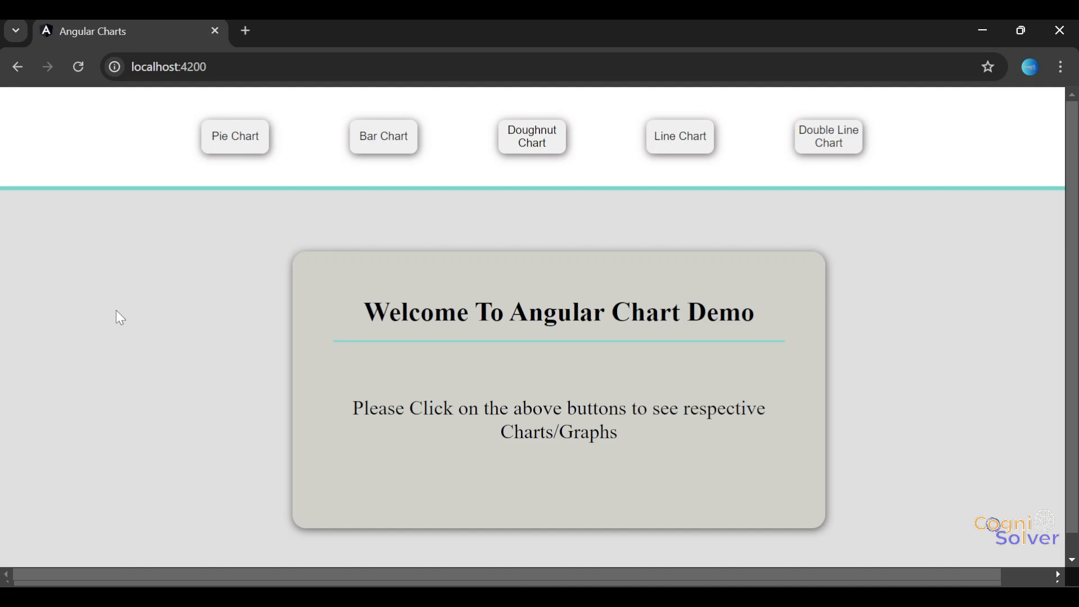
mouse_move(273, 190)
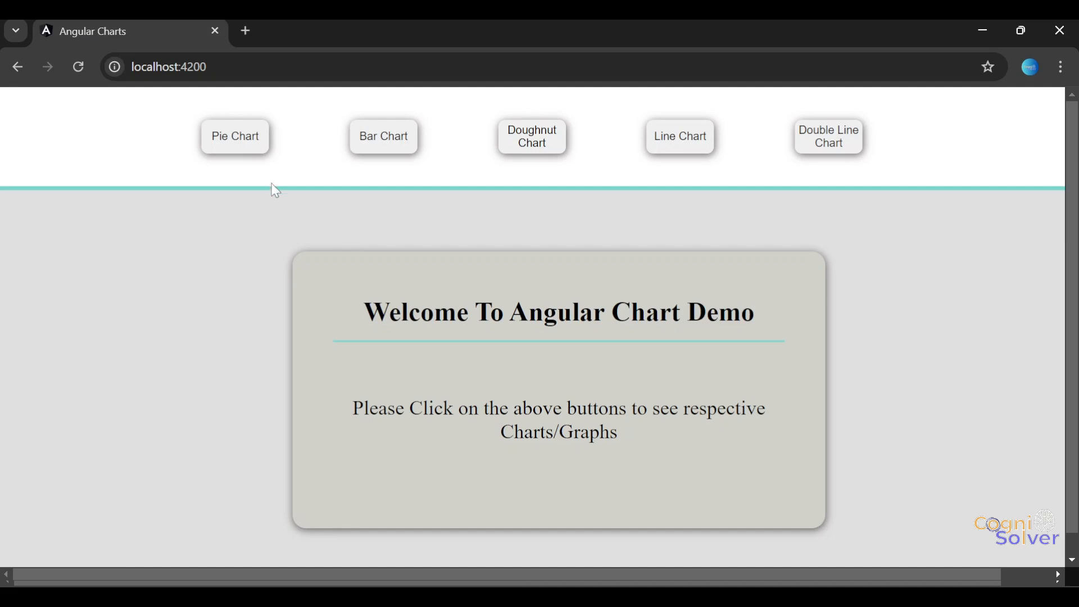
mouse_move(637, 154)
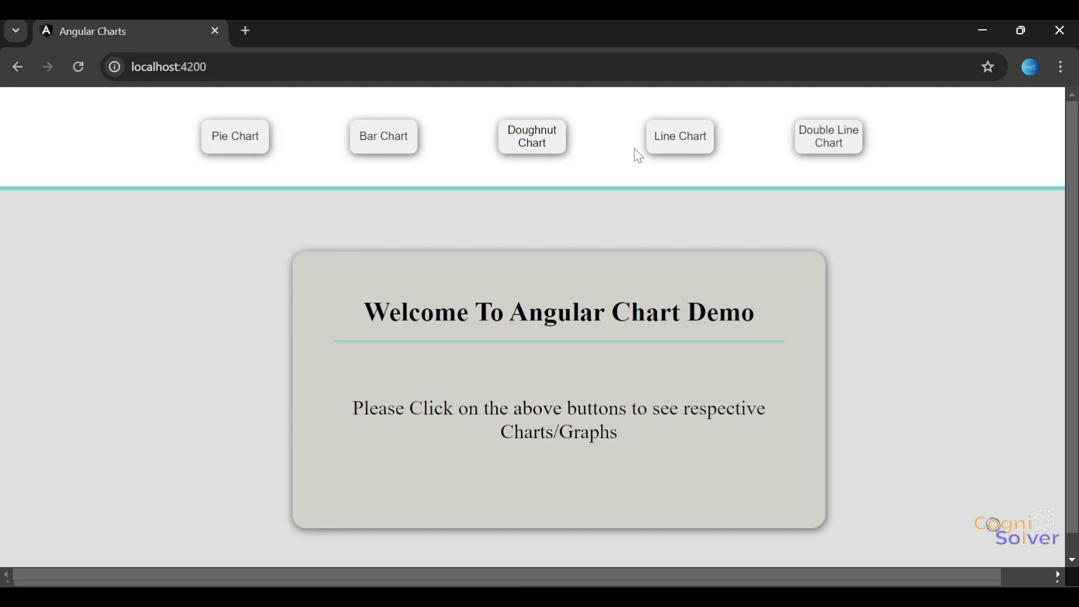
mouse_move(230, 438)
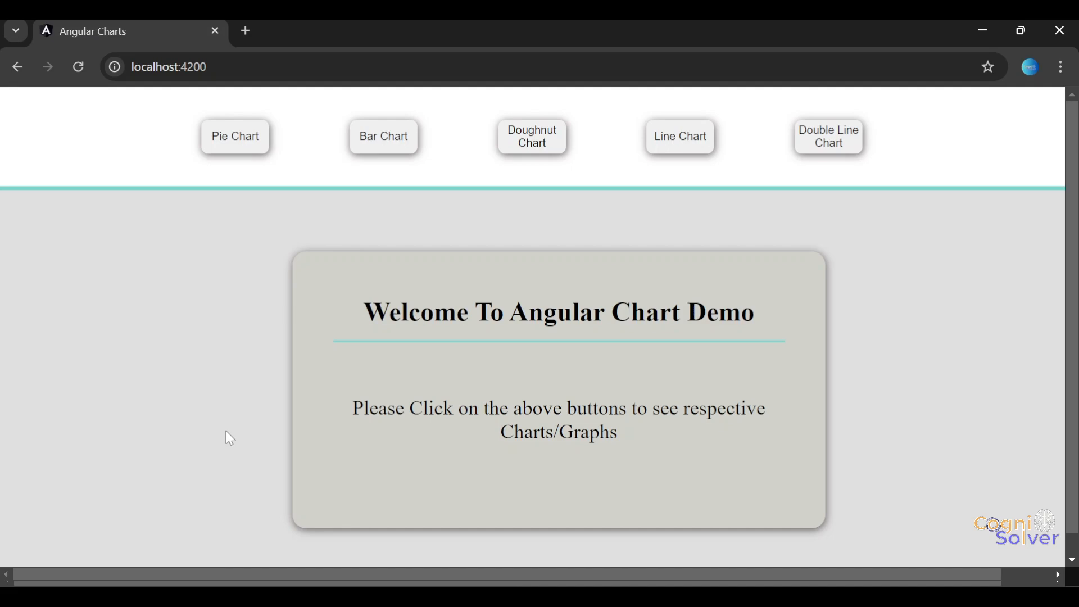
mouse_move(264, 245)
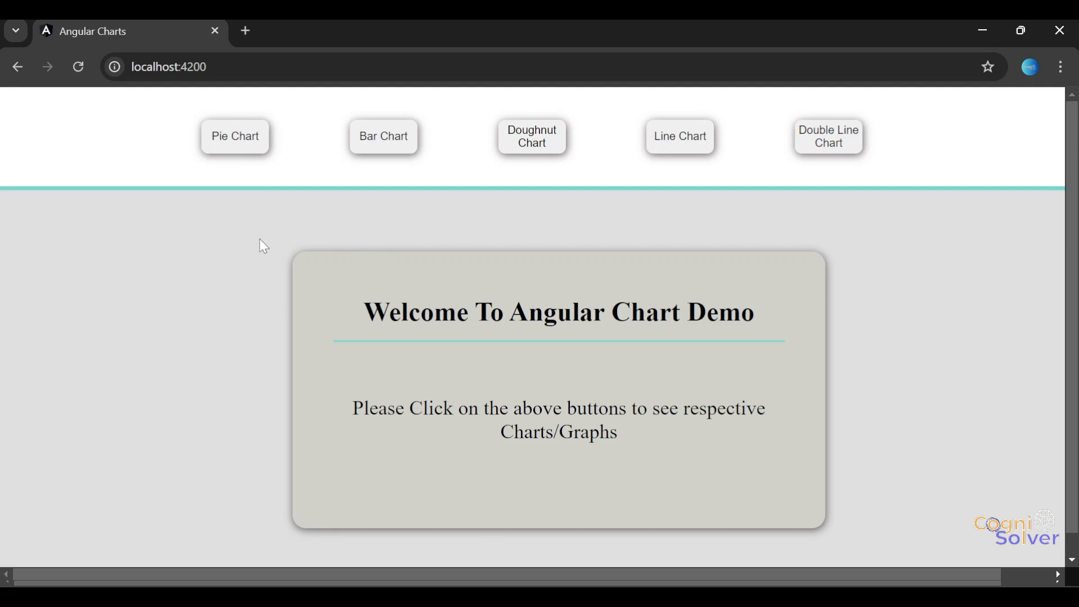
Select and clear the welcome instruction text, then show the six-company pie chart
triple_click(558, 312)
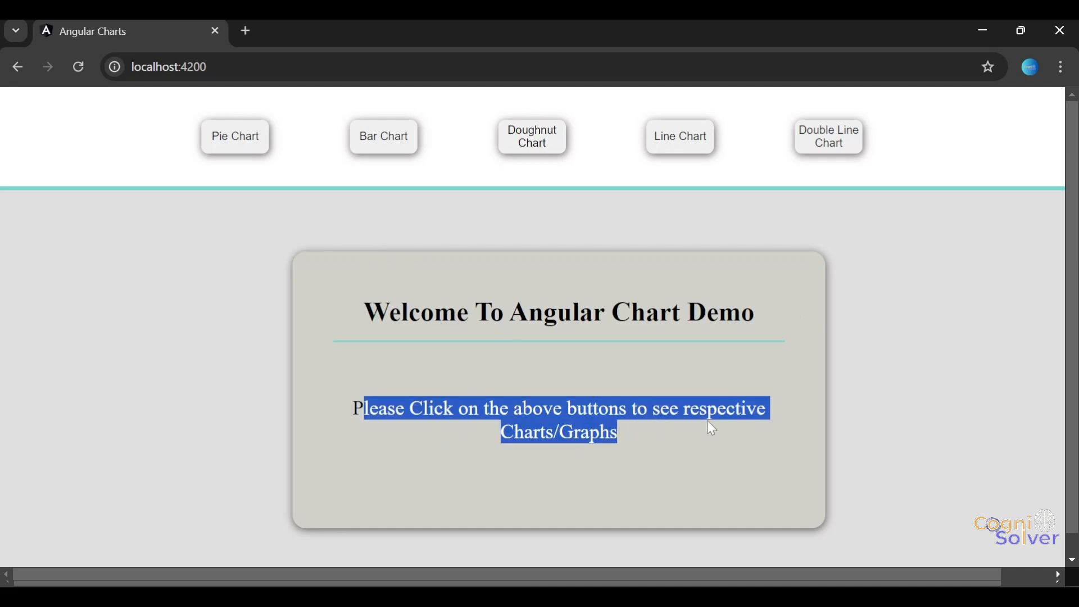
click(635, 442)
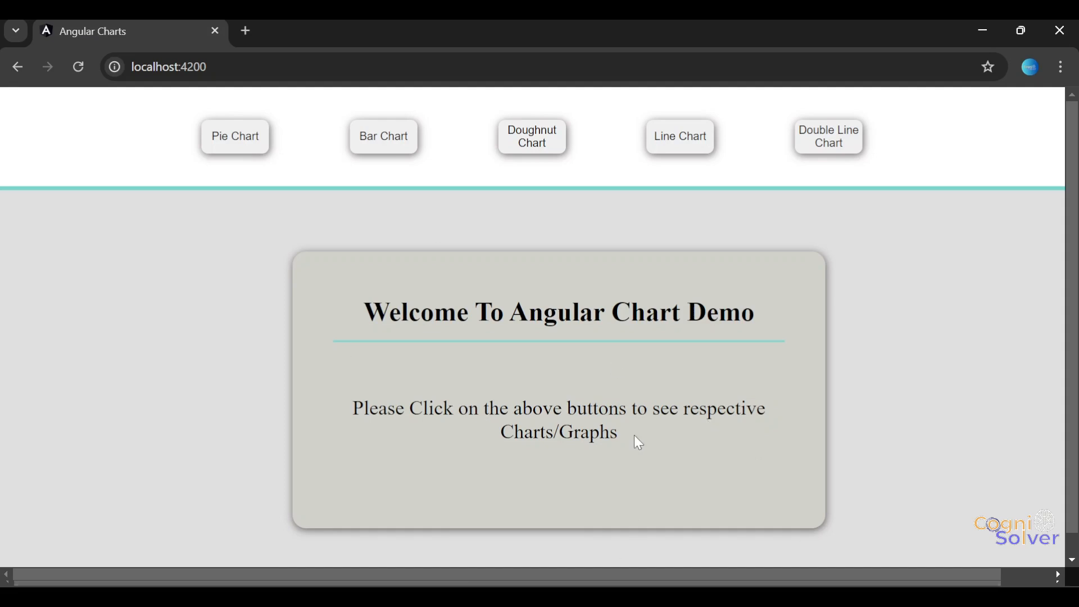
mouse_move(246, 372)
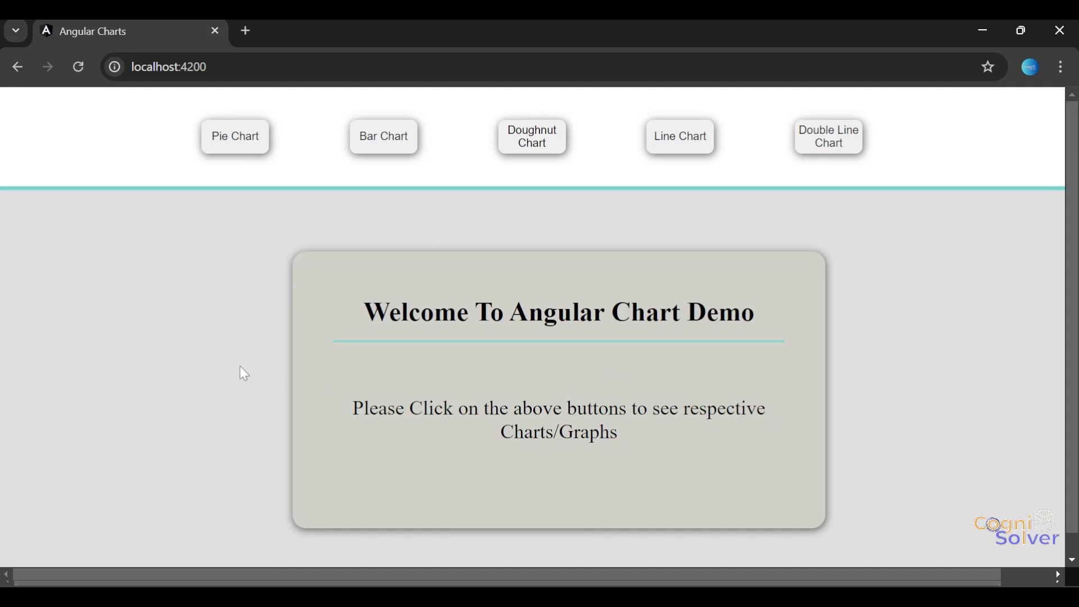
mouse_move(182, 282)
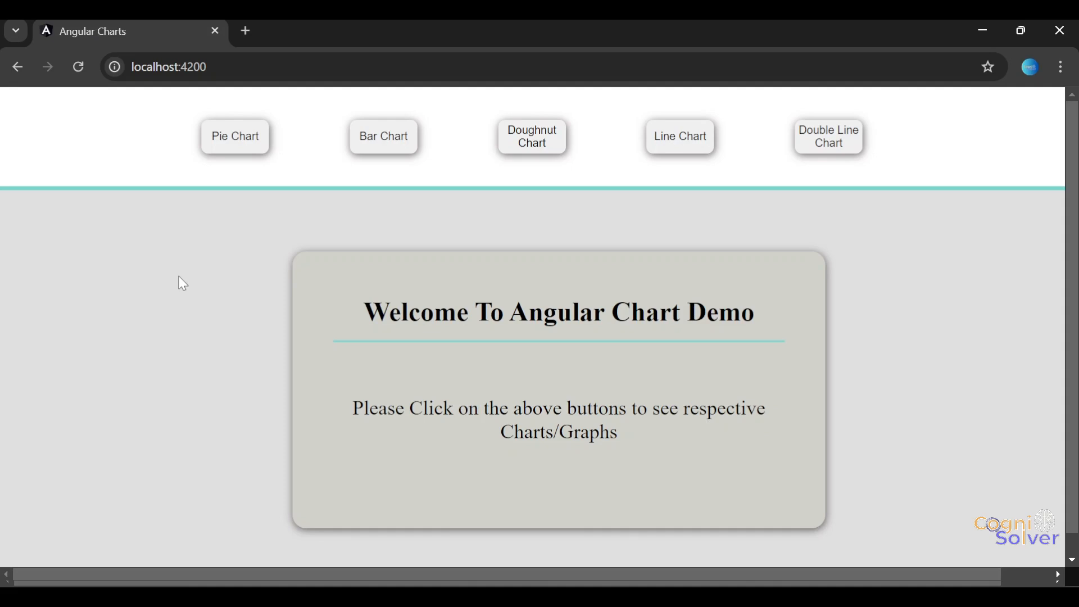
mouse_move(244, 131)
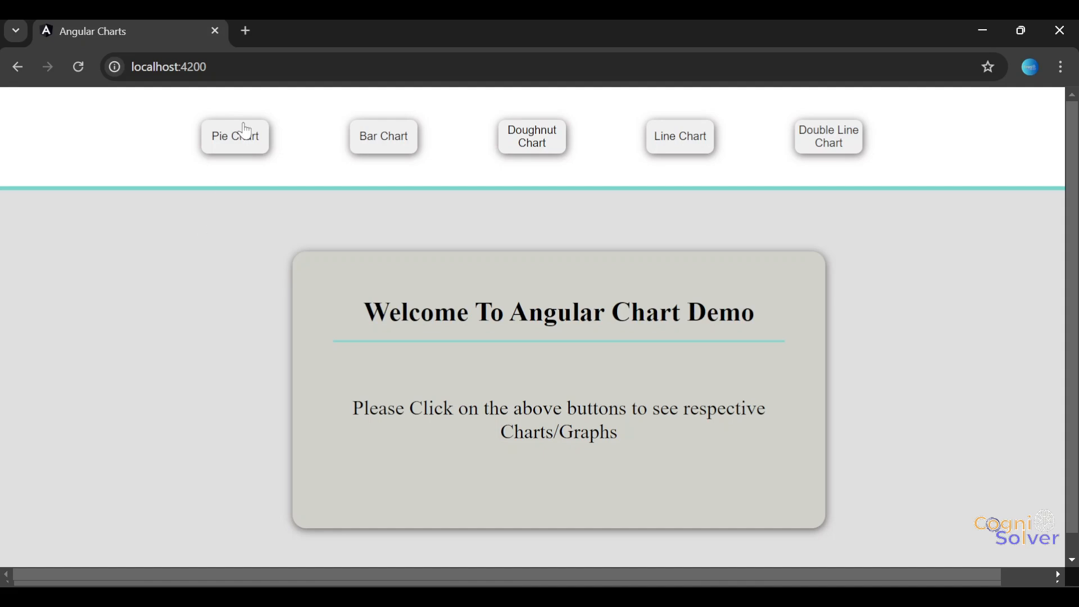
click(235, 135)
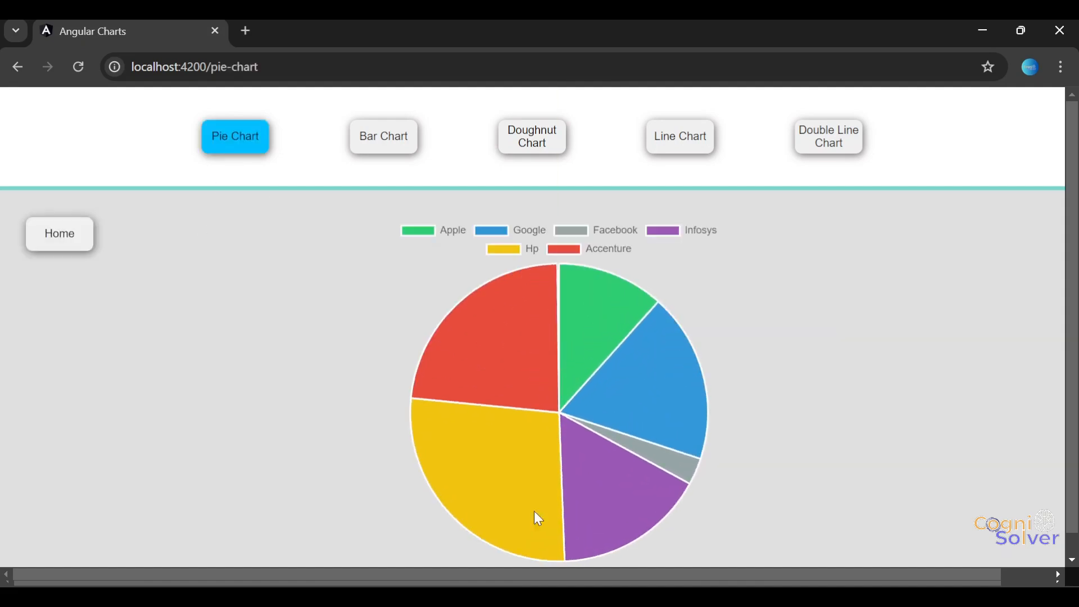
mouse_move(790, 396)
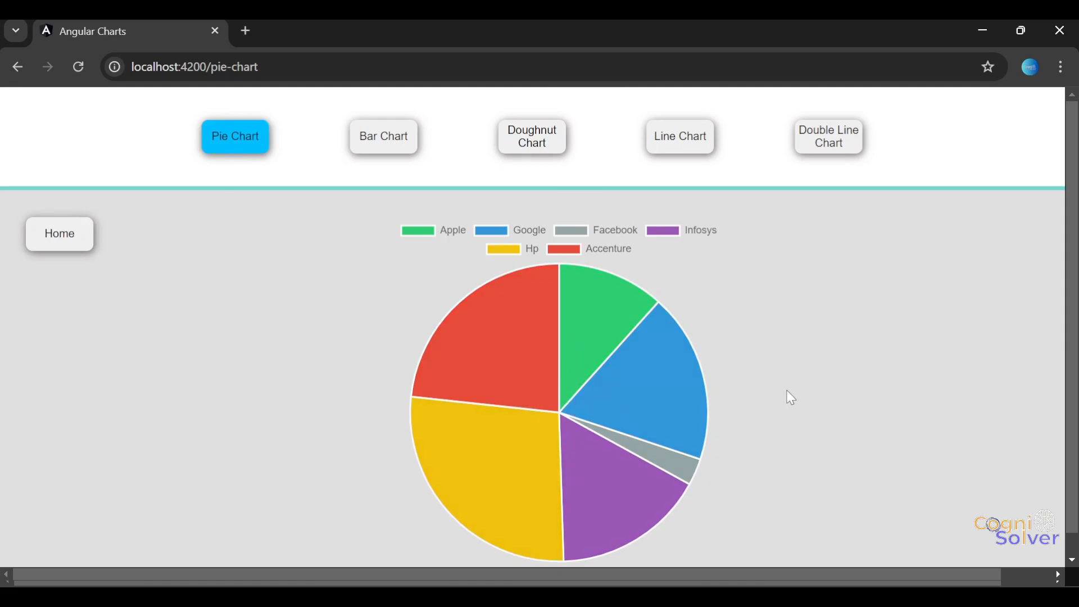
mouse_move(425, 246)
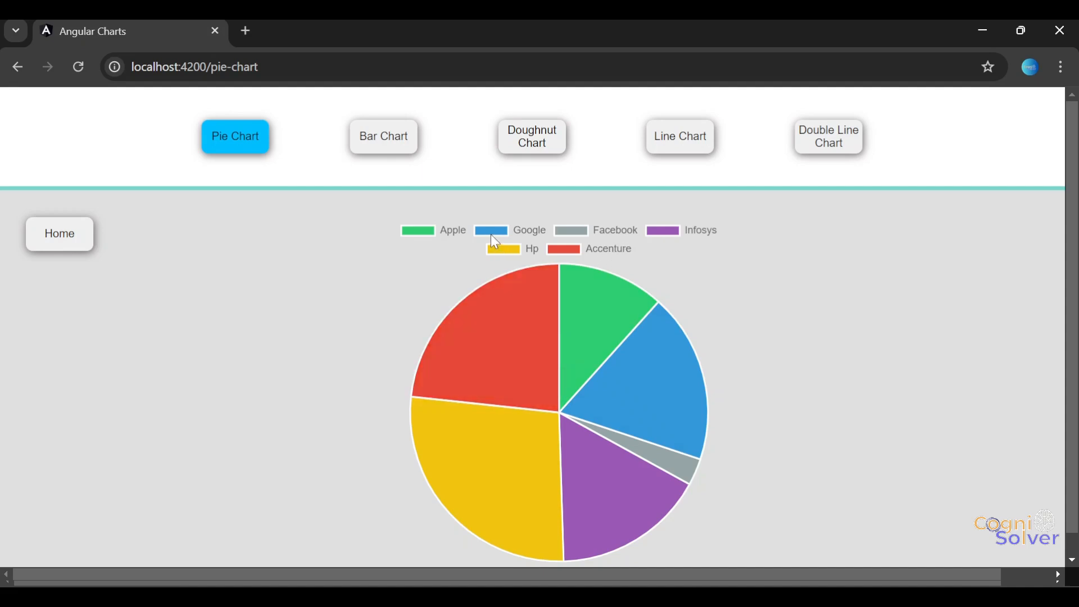
mouse_move(489, 297)
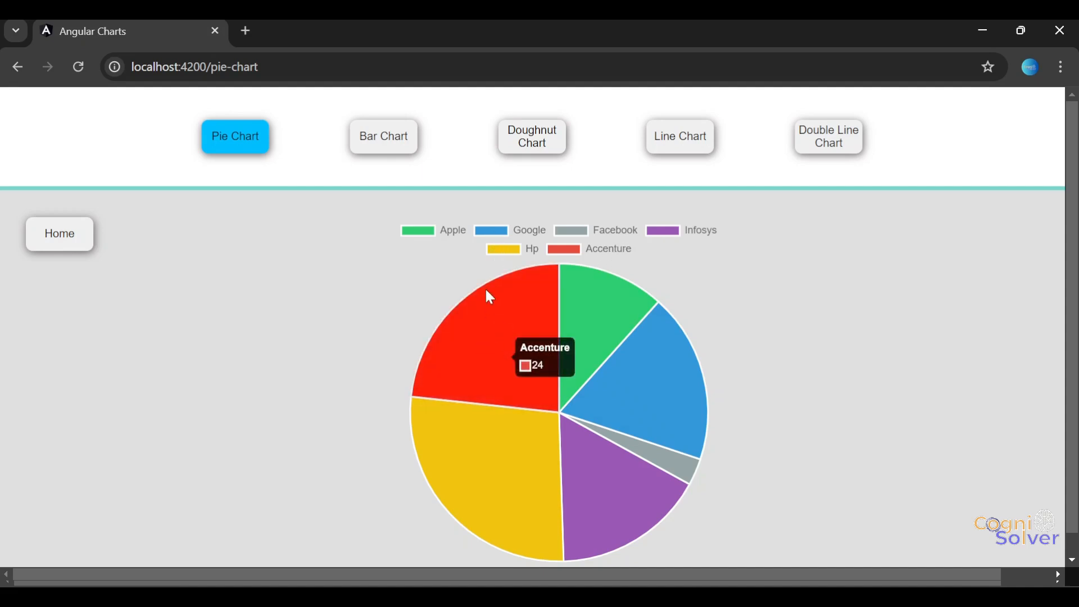
mouse_move(604, 343)
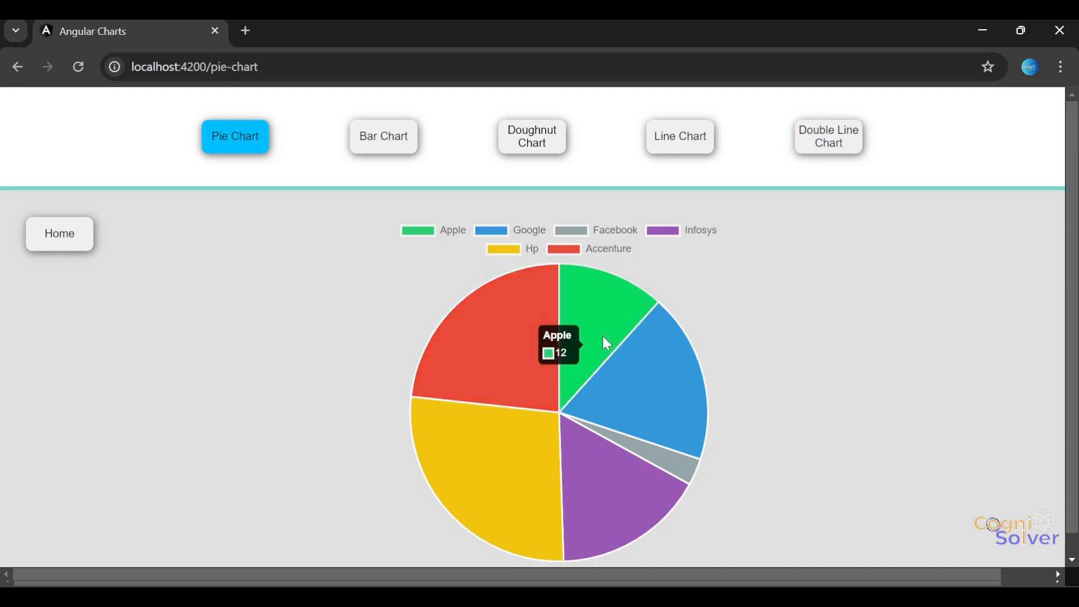
mouse_move(445, 477)
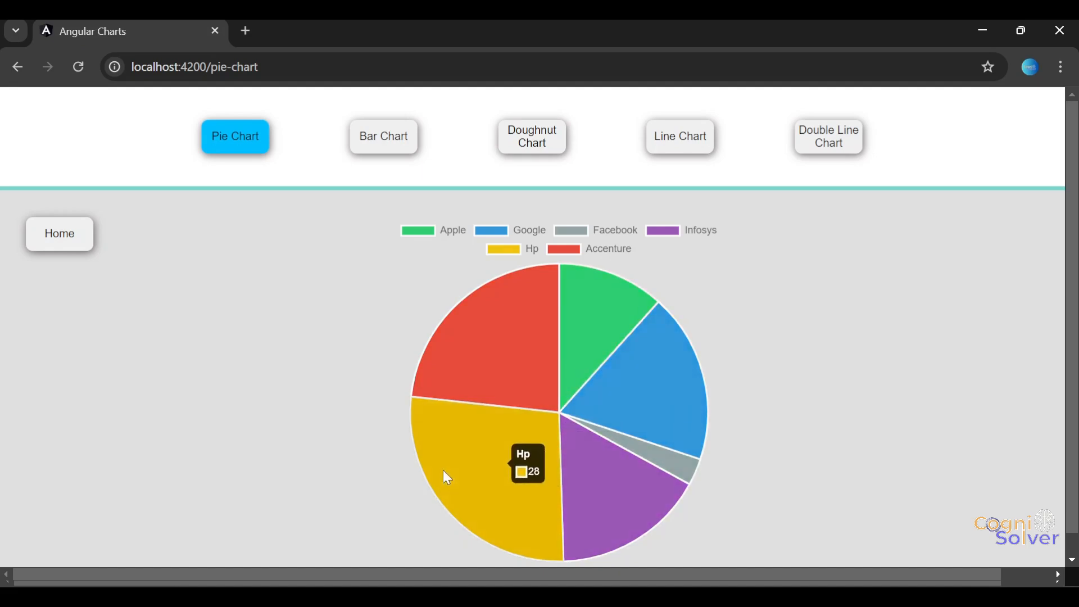
mouse_move(498, 343)
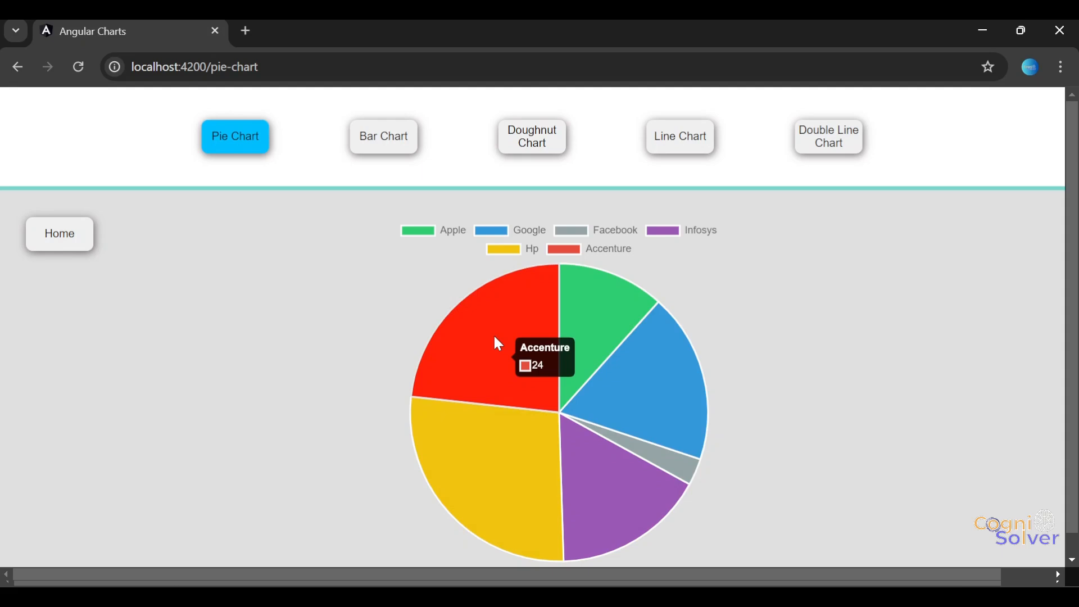
mouse_move(634, 289)
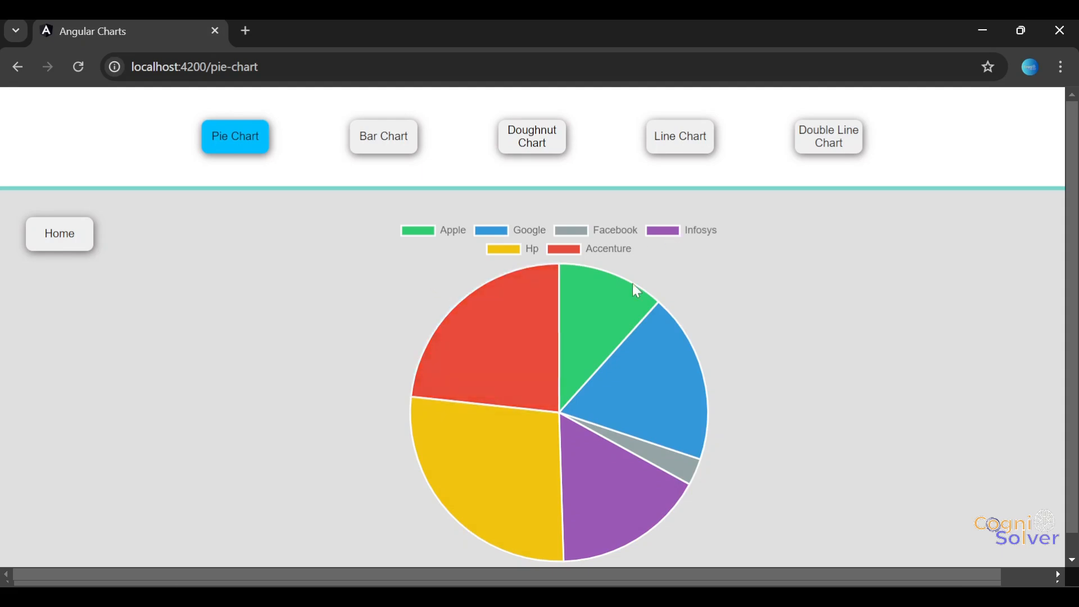
mouse_move(604, 358)
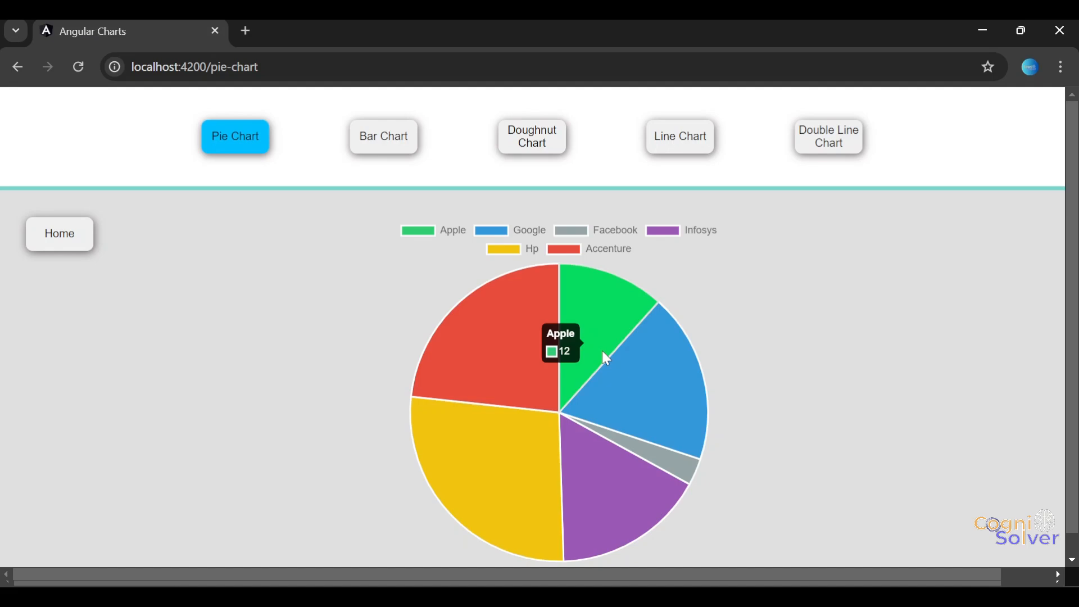
mouse_move(625, 310)
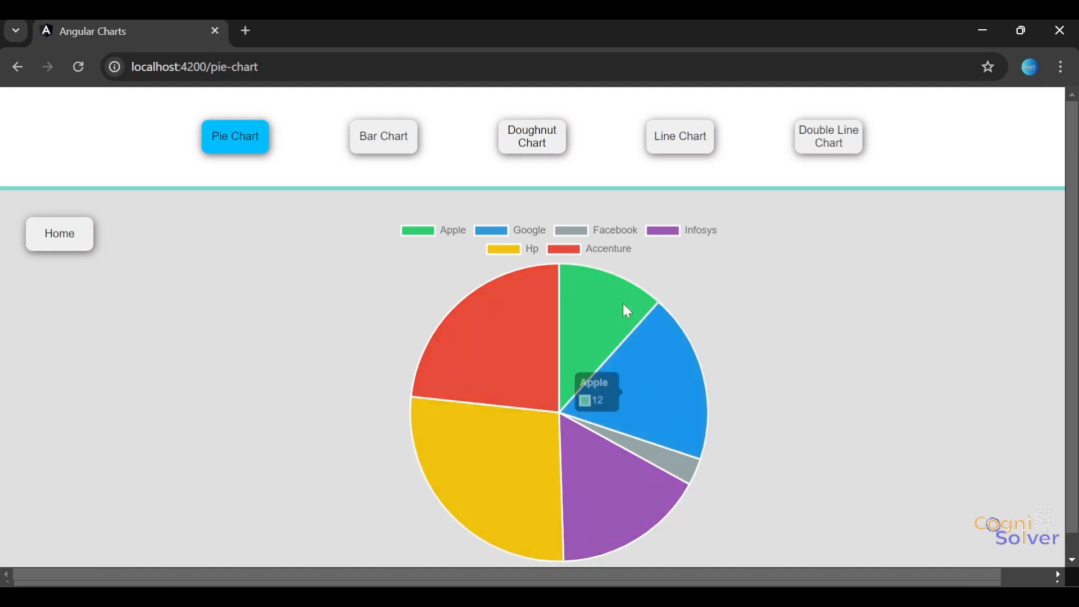
mouse_move(356, 141)
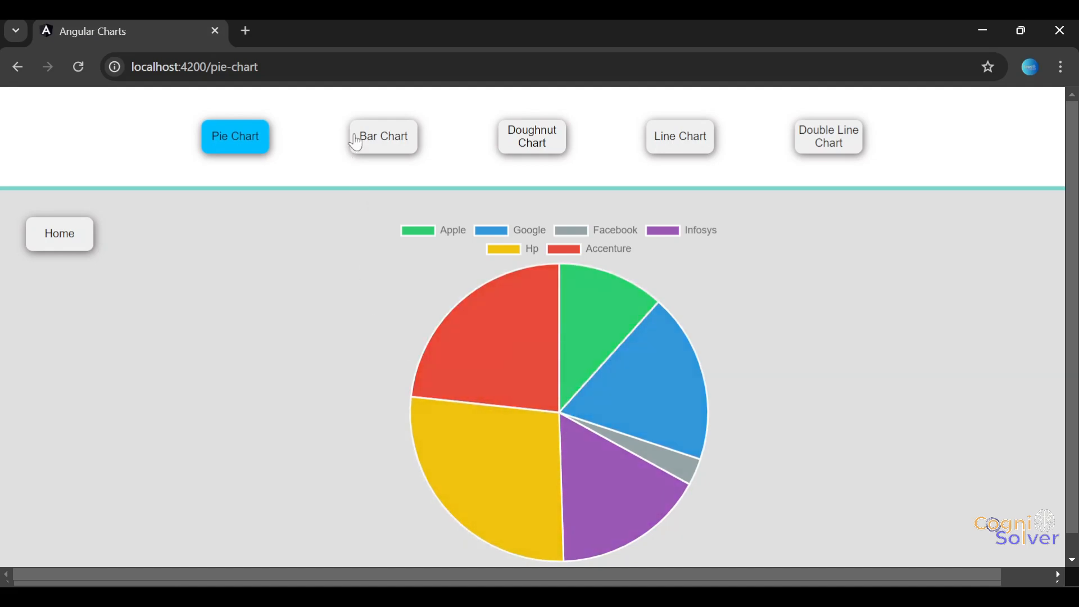
Toggle from the party-votes bar chart to the pie chart and back to bar
click(384, 135)
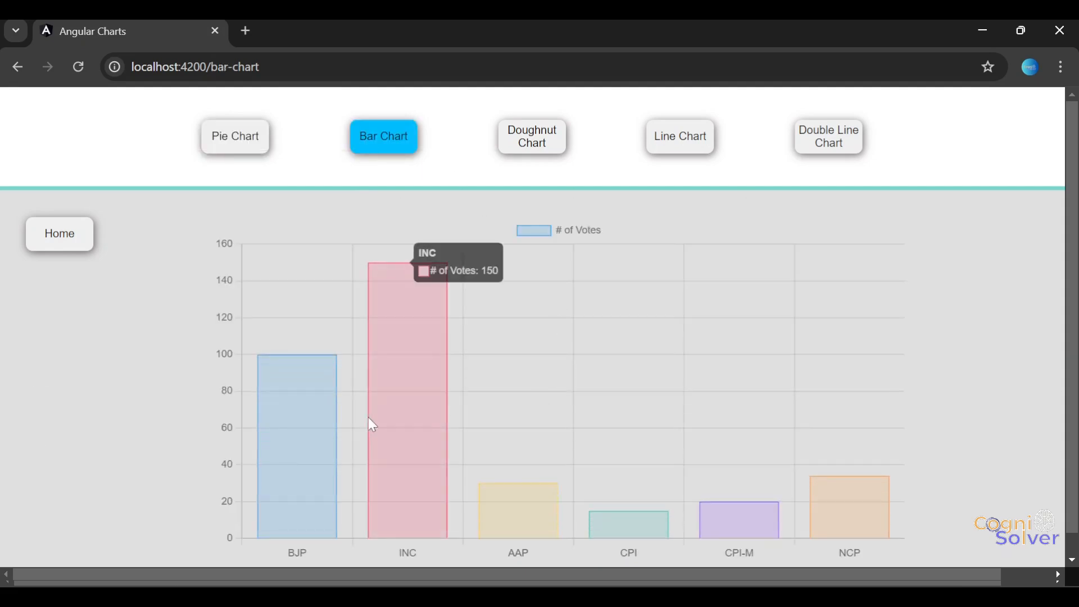
mouse_move(232, 149)
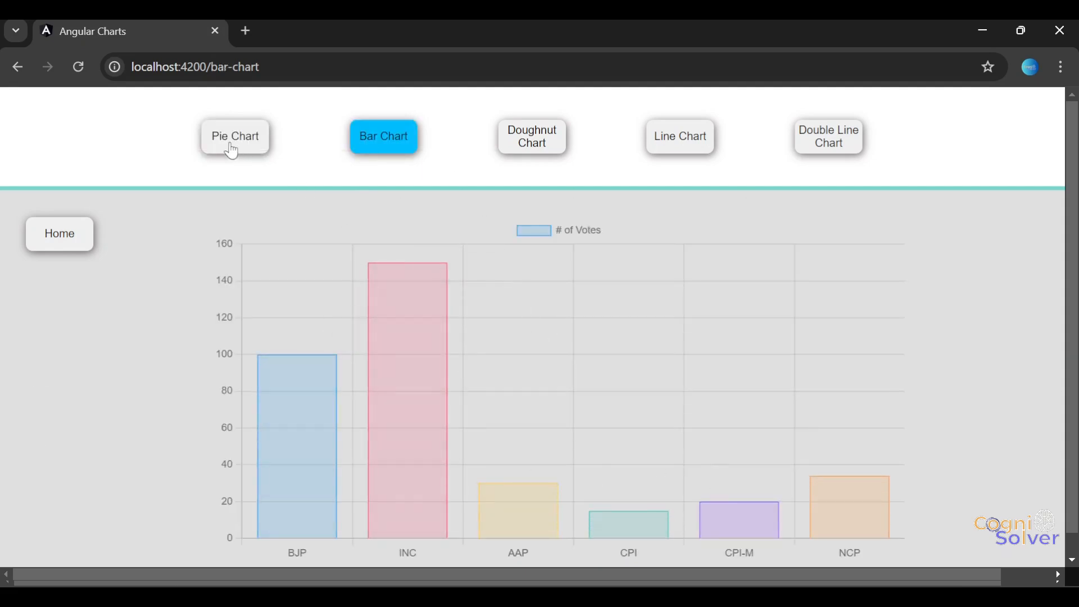
click(235, 135)
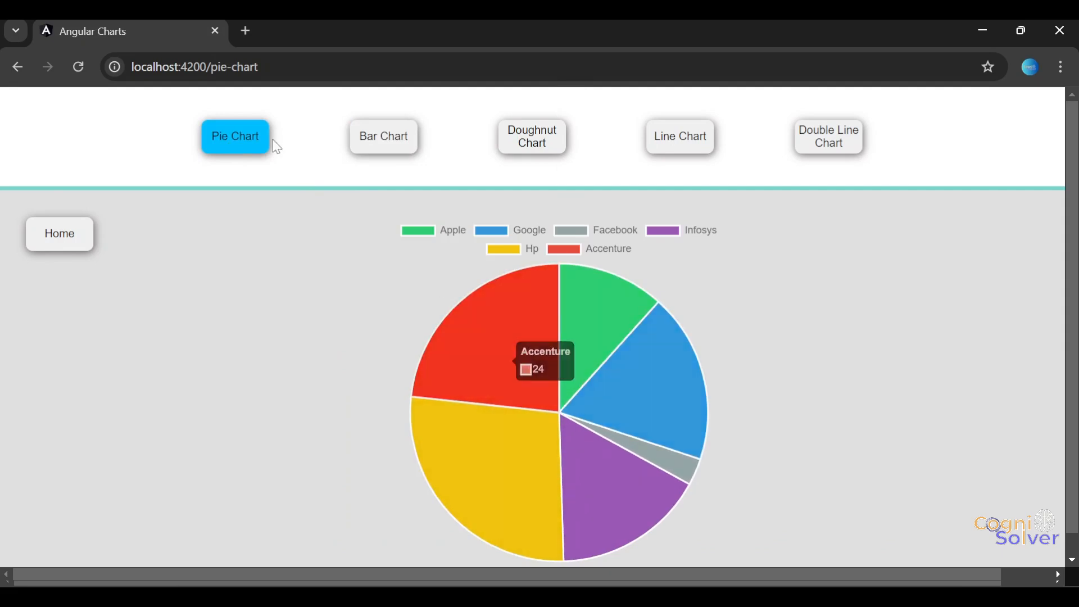
click(383, 135)
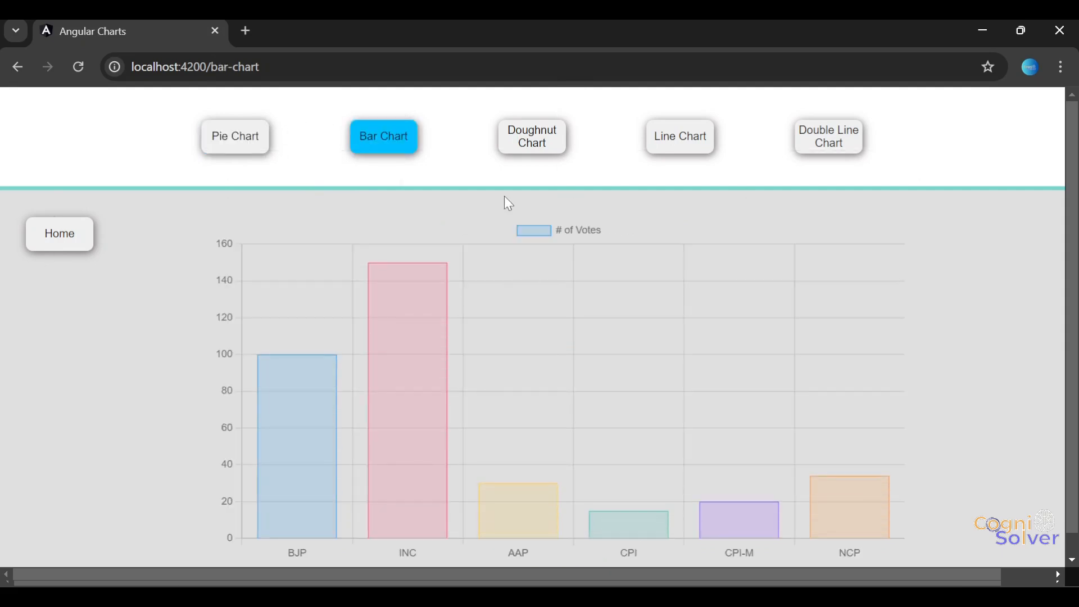
mouse_move(532, 145)
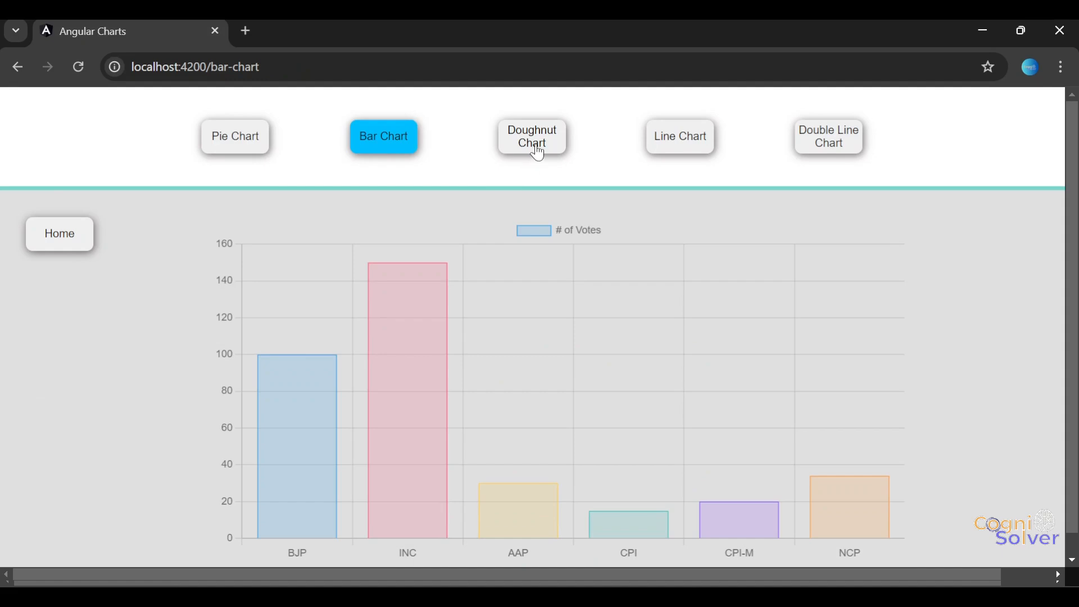
View the doughnut, weekly-sales line and double line charts, then return to Home
click(531, 136)
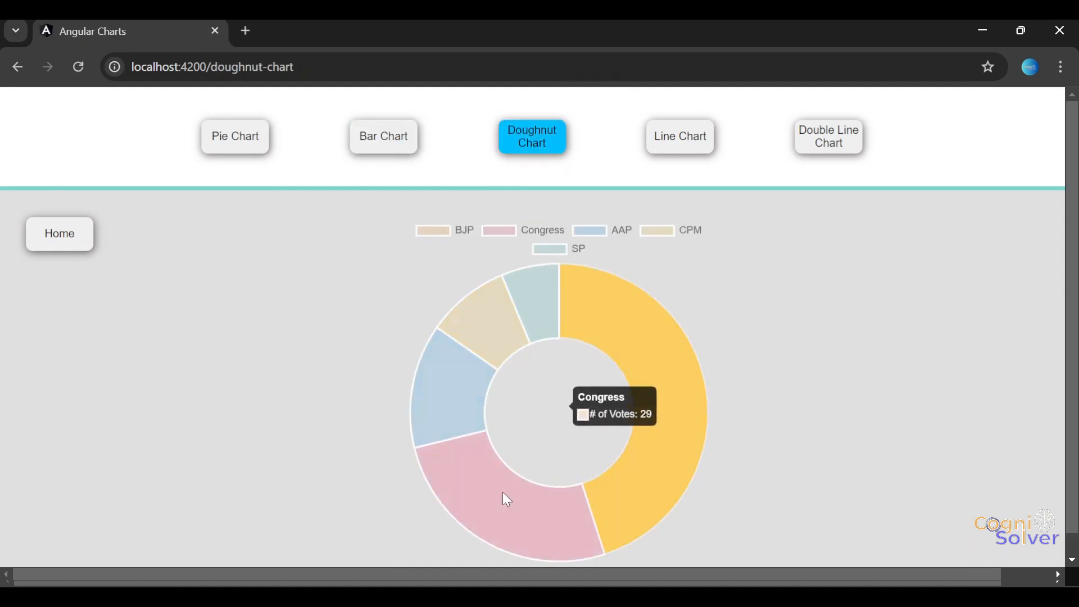
mouse_move(669, 415)
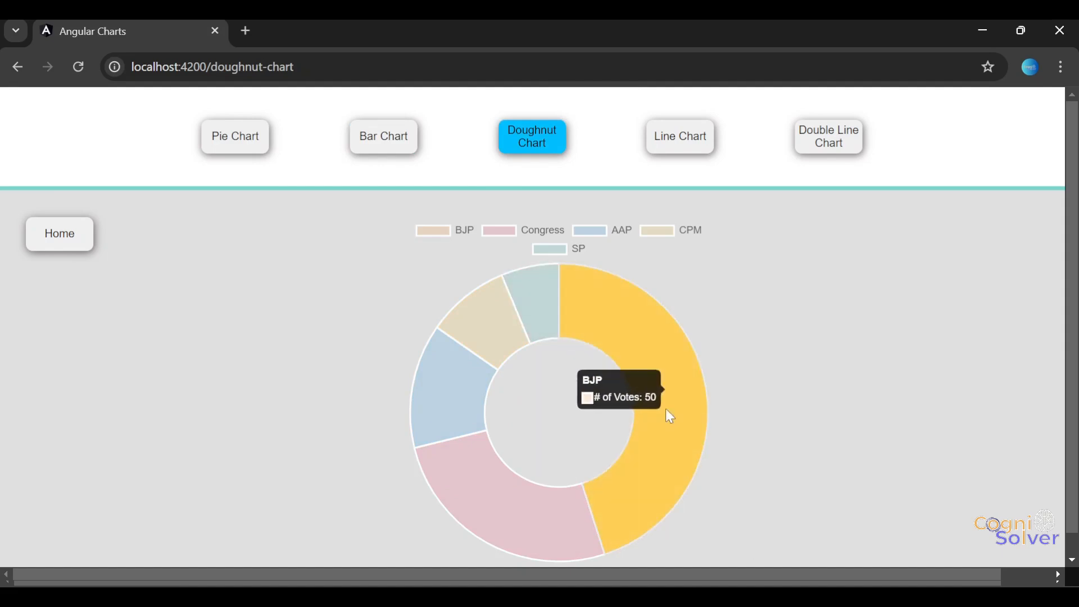
click(679, 135)
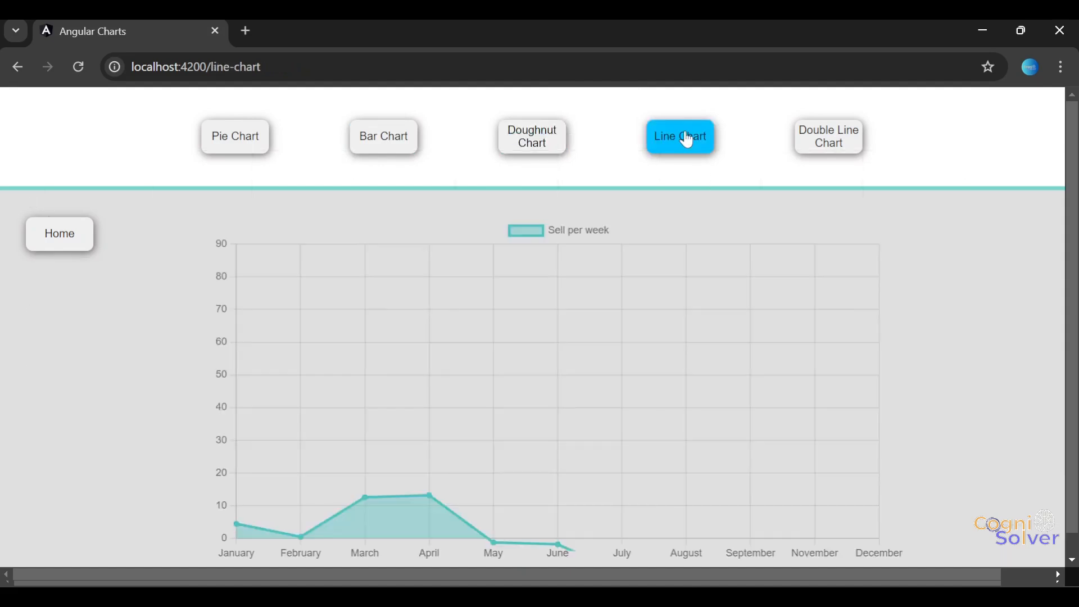
click(680, 136)
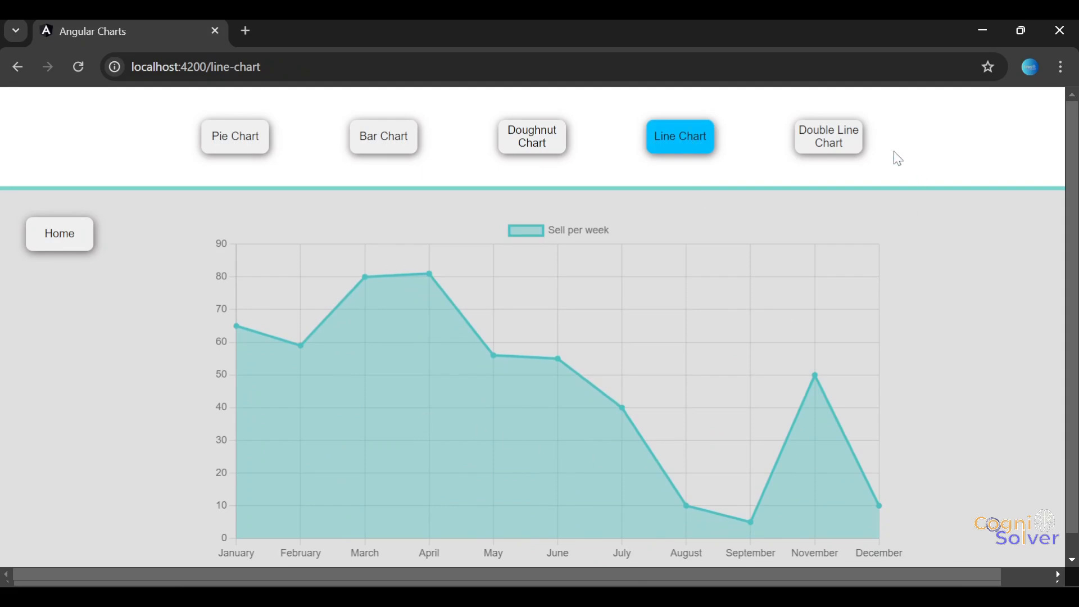
click(828, 136)
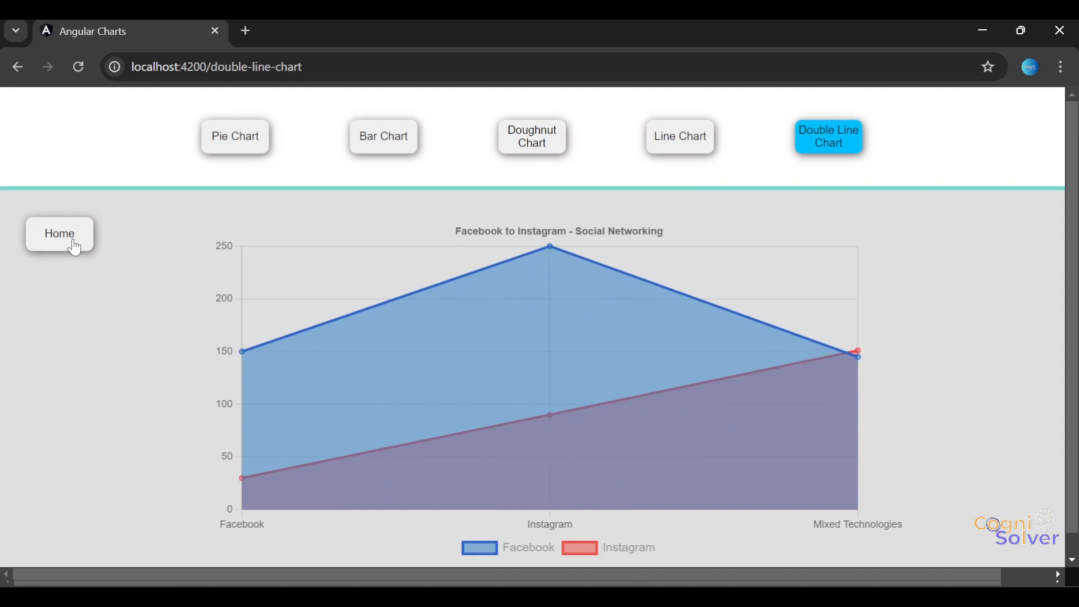
click(59, 233)
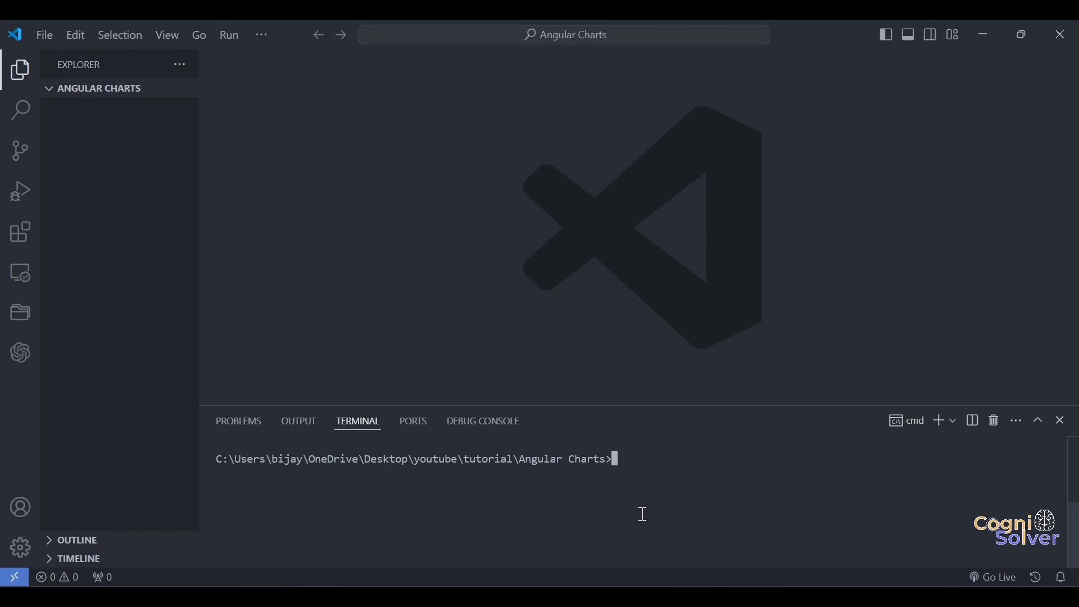
mouse_move(103, 100)
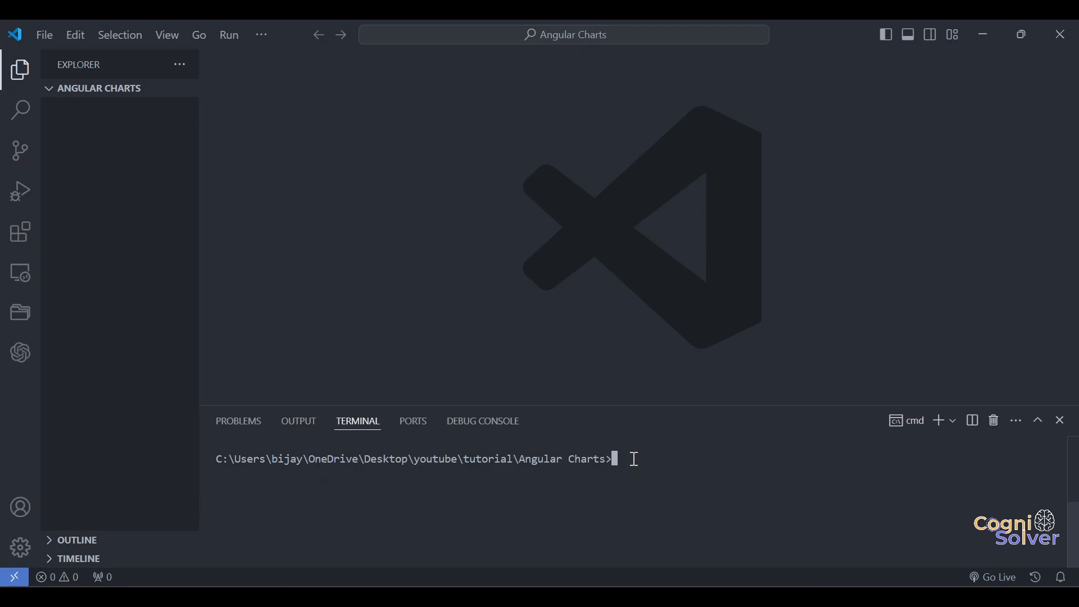
Run ng new angular-charts in the integrated terminal to start project generation
text(ng)
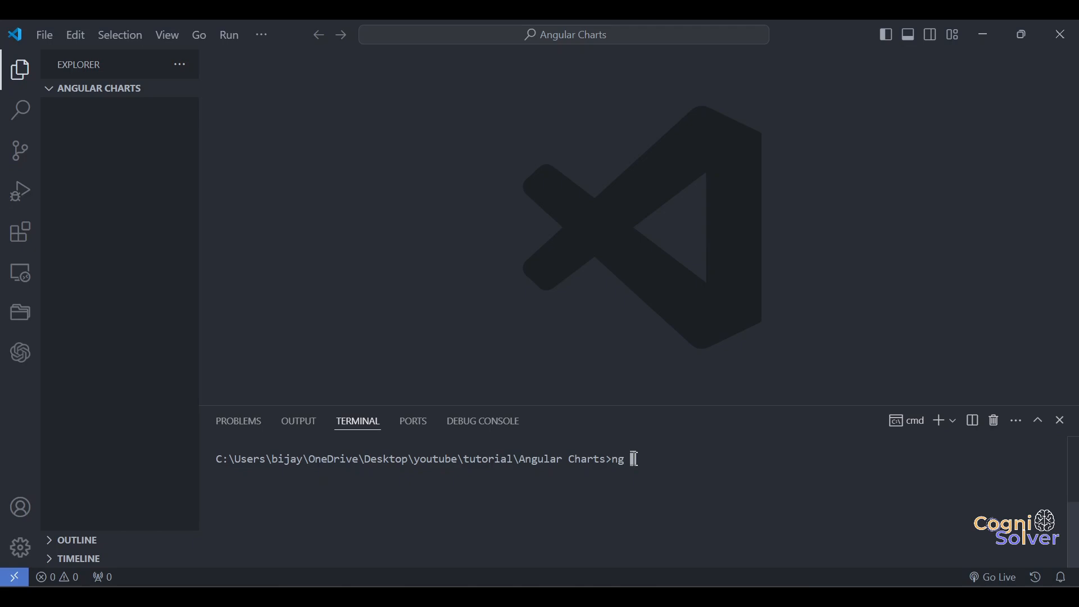
text(new)
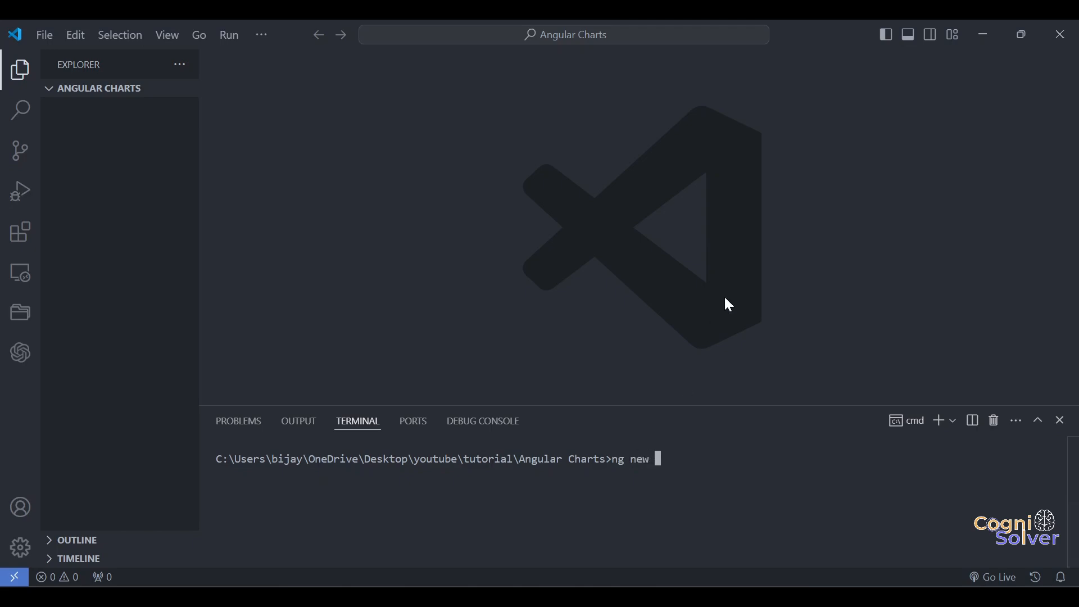
text(angula)
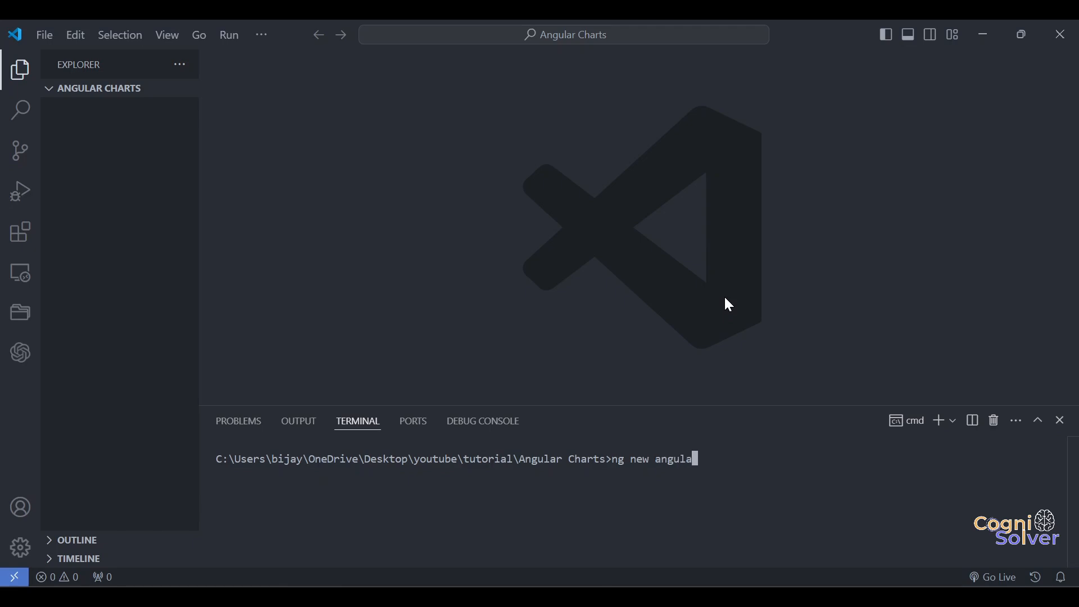
text(r-ch)
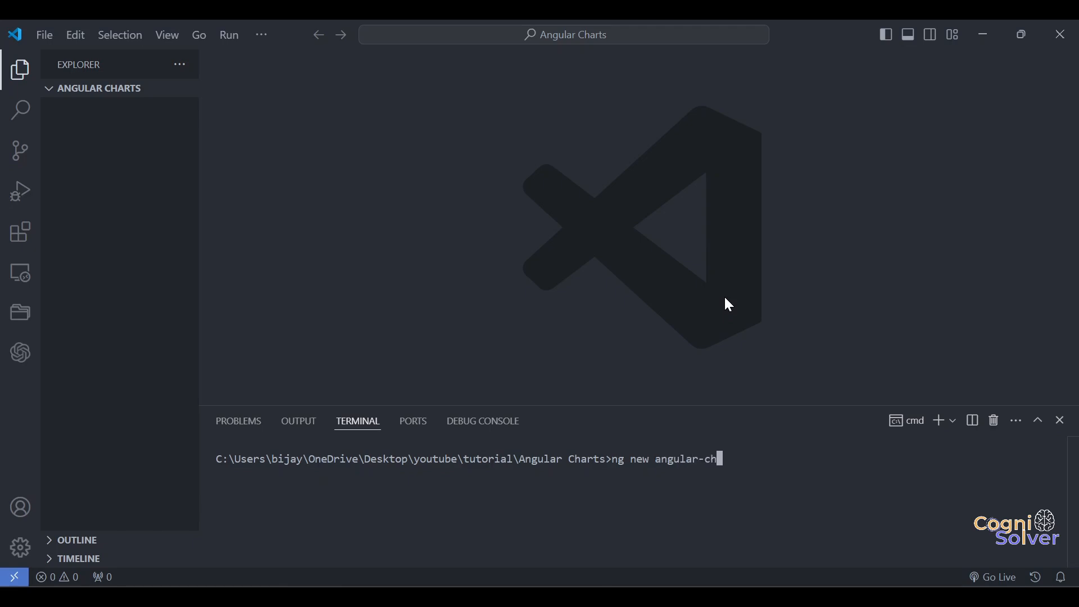
text(arts)
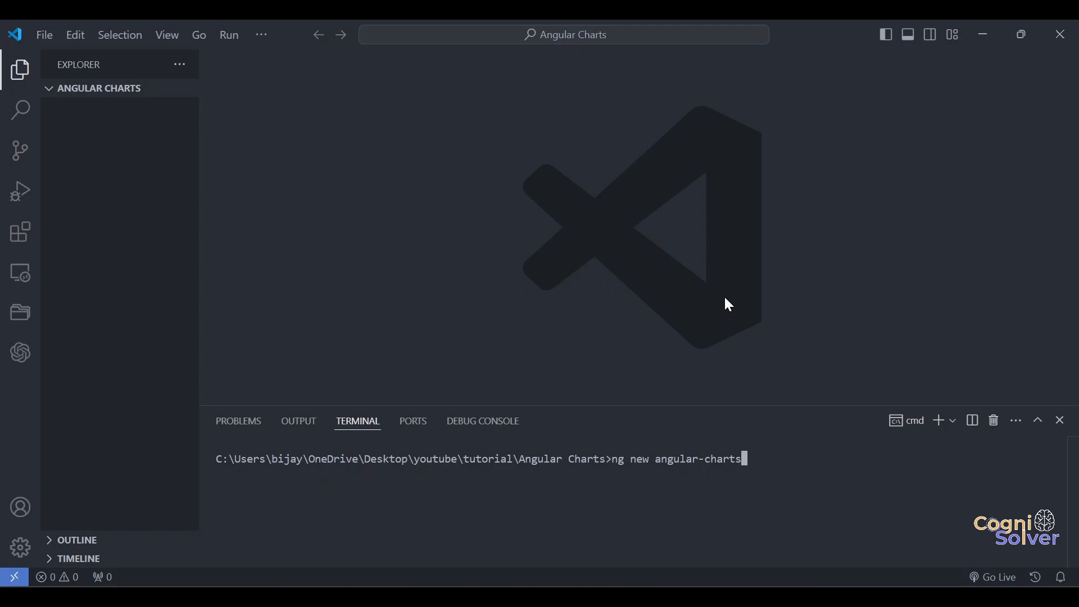
key(Return)
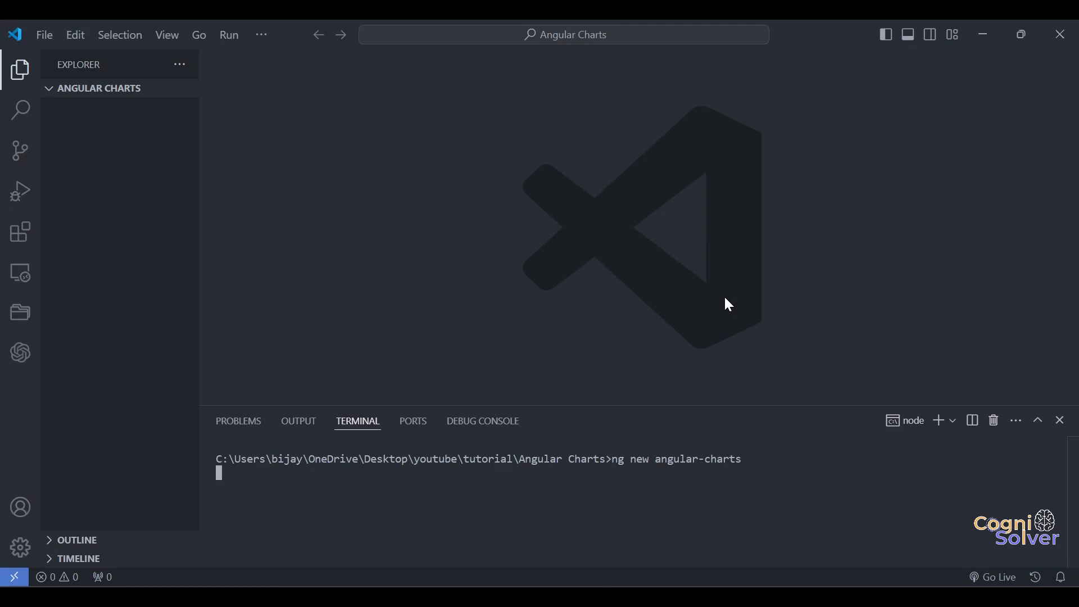
key(Return)
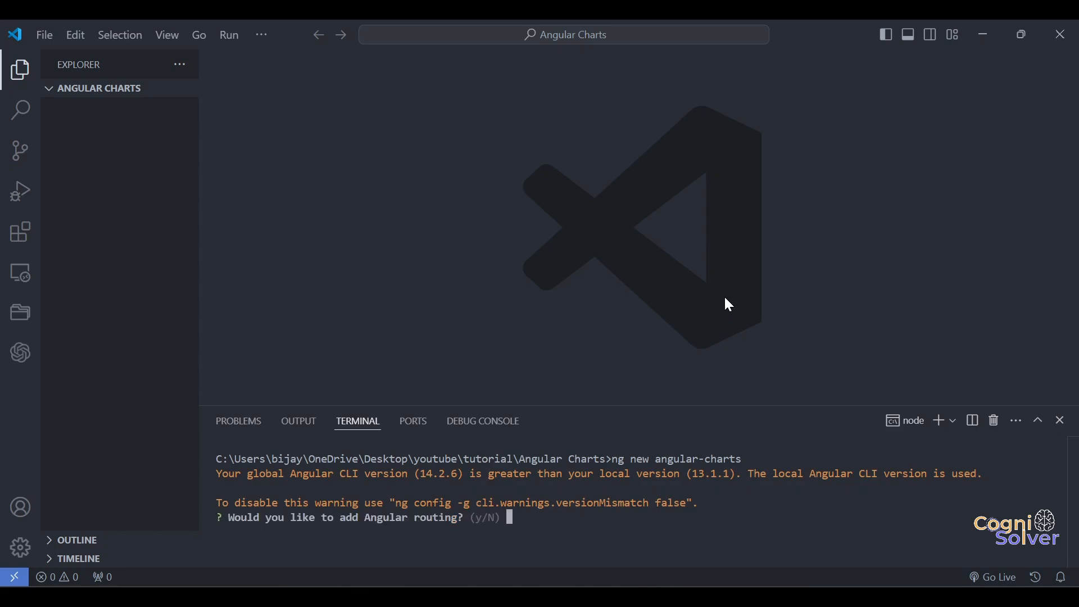
mouse_move(702, 417)
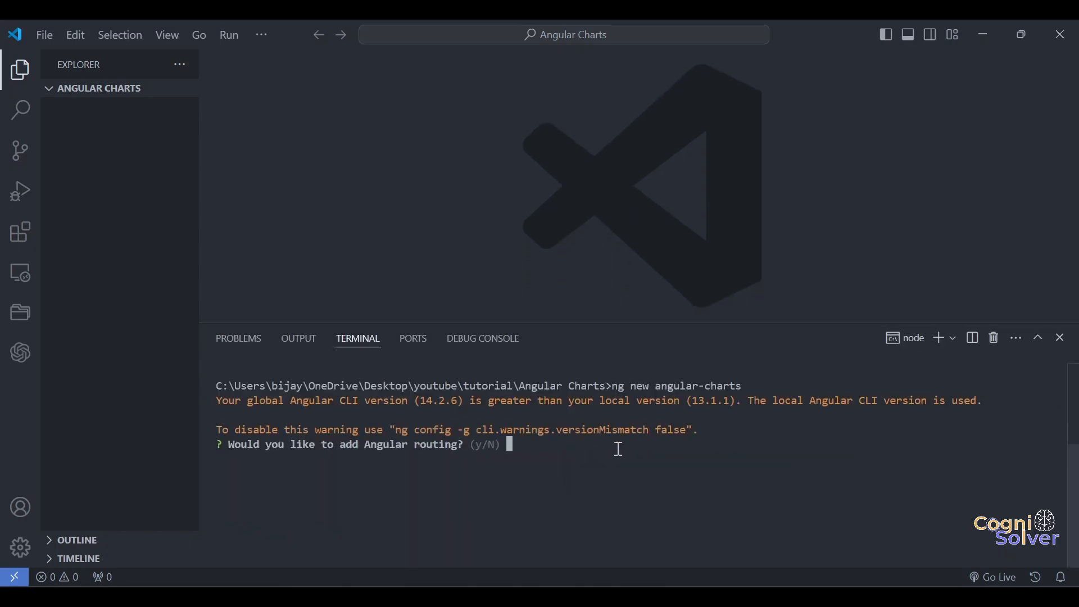
mouse_move(570, 452)
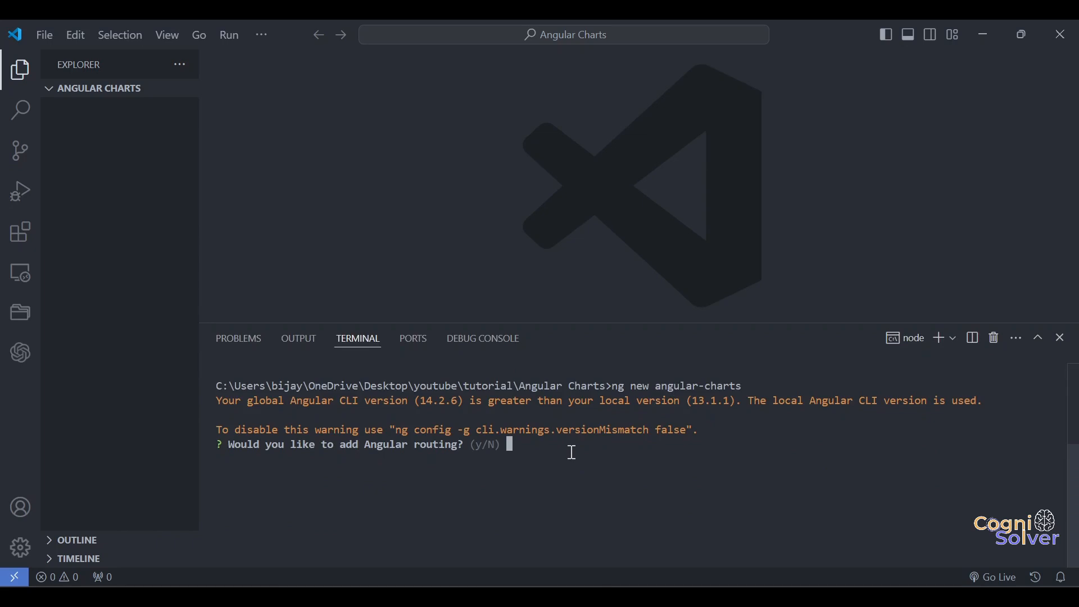
mouse_move(518, 457)
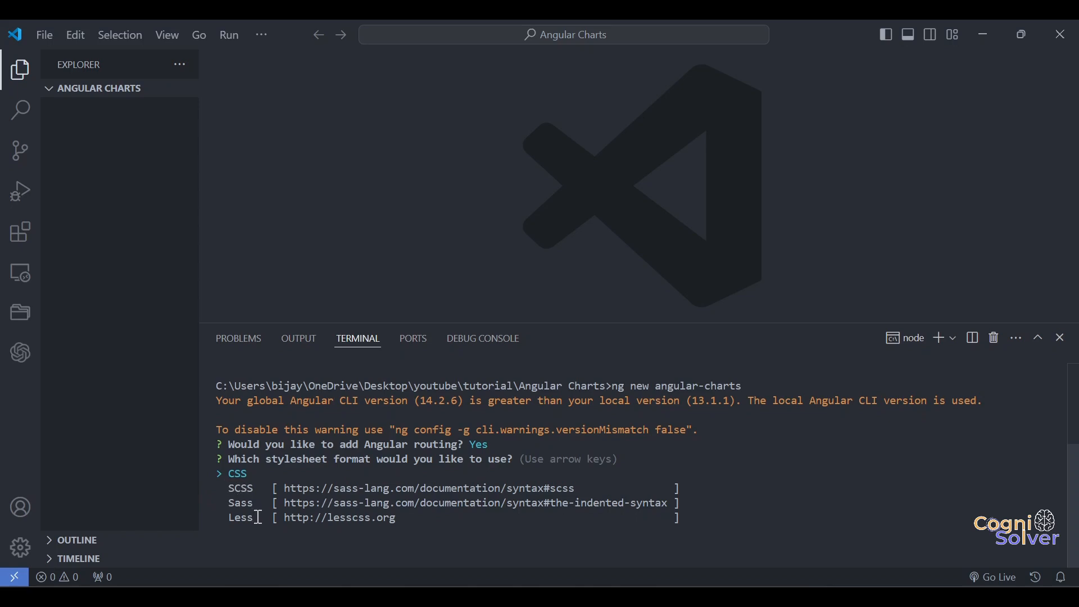
mouse_move(338, 518)
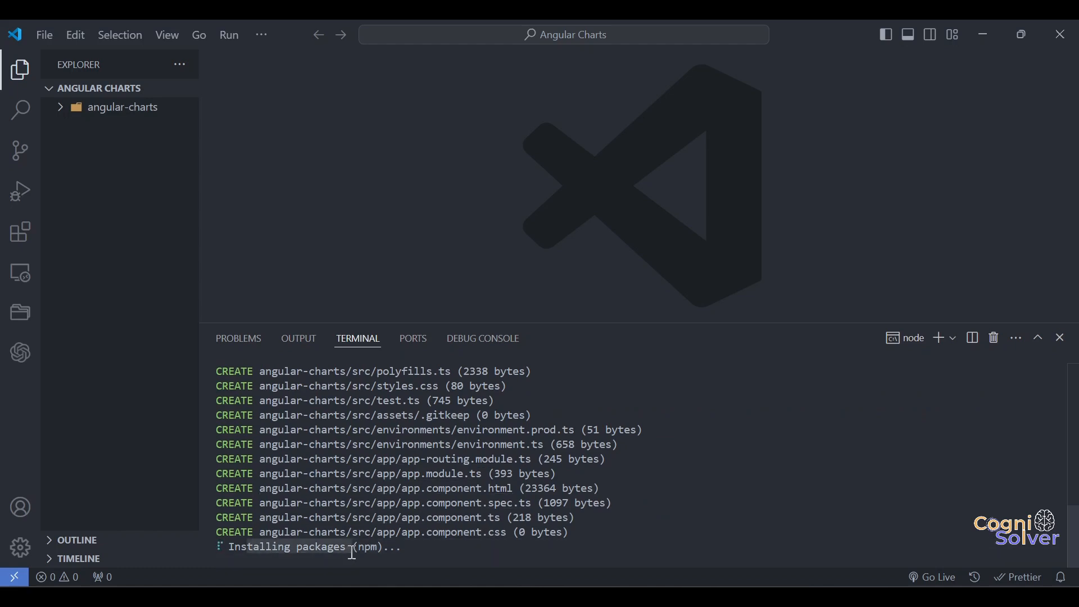
mouse_move(530, 542)
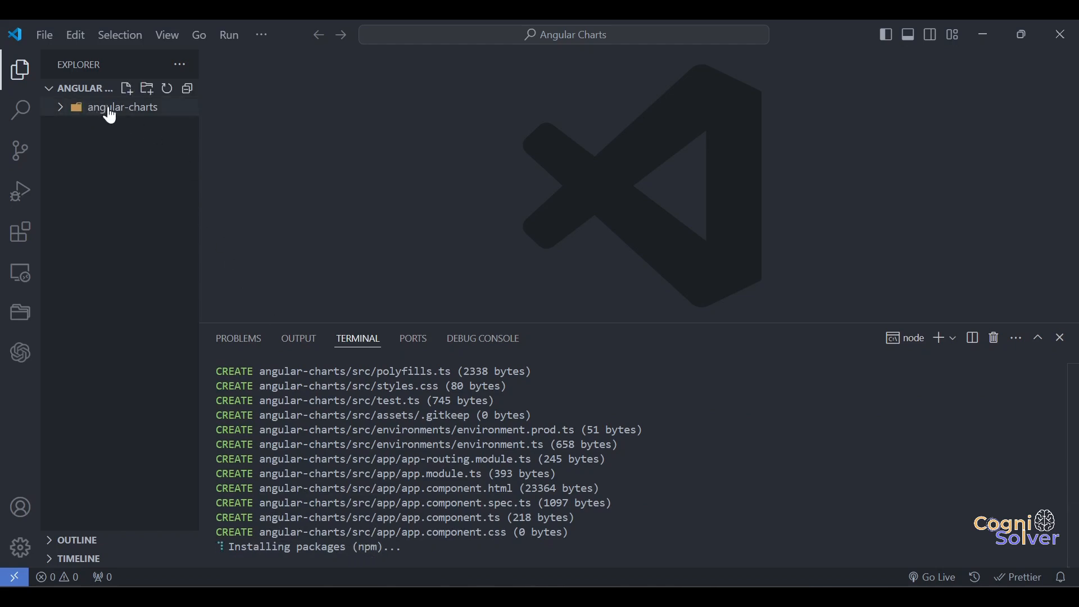
Expand the angular-charts folder in the Explorer to inspect the generated files
click(123, 107)
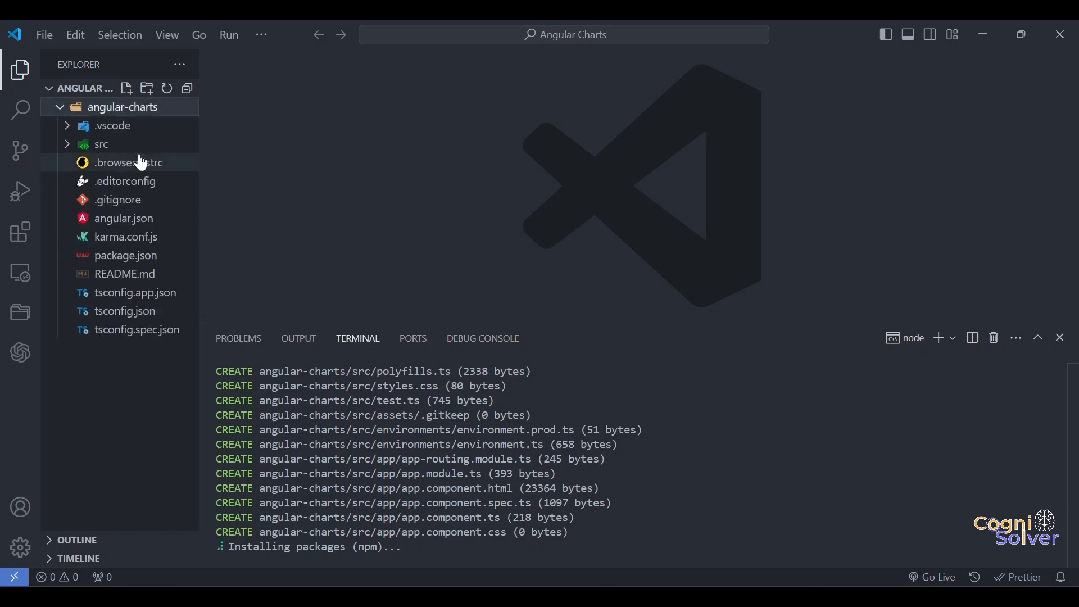
mouse_move(58, 114)
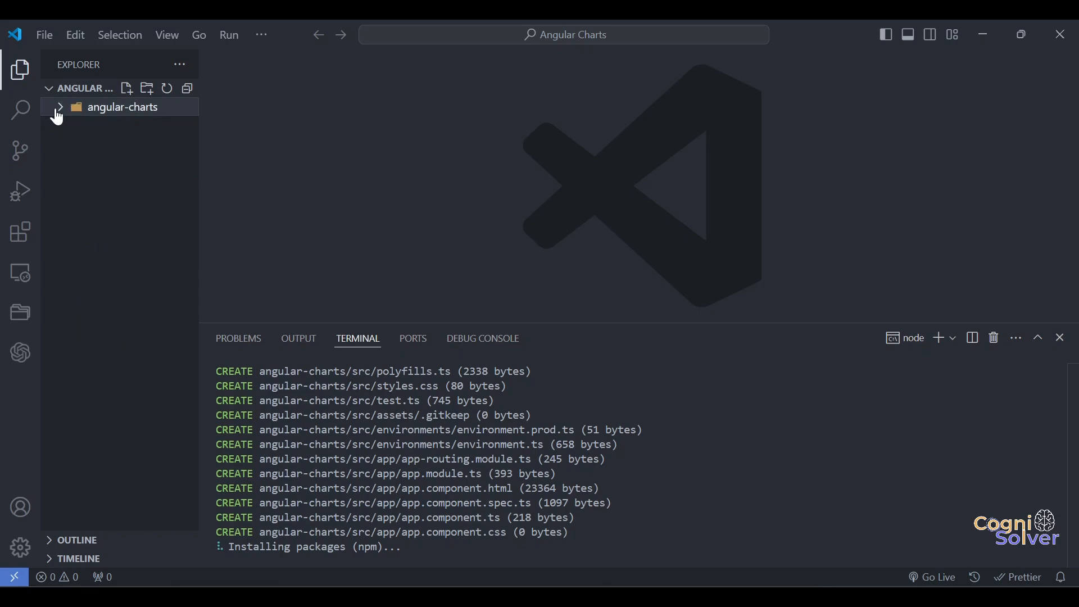
mouse_move(135, 248)
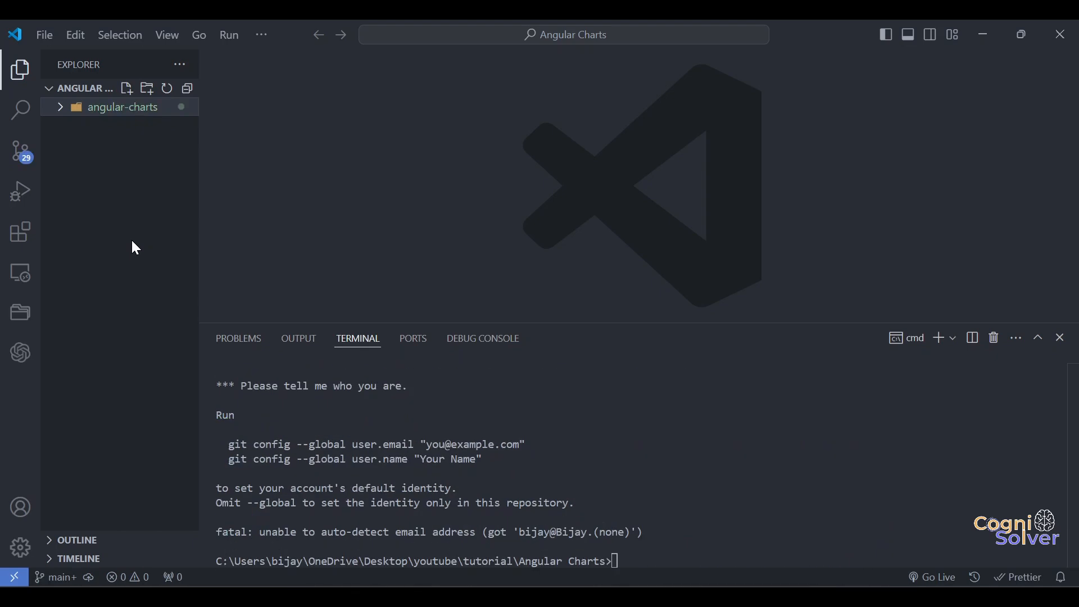
scroll(up, 3)
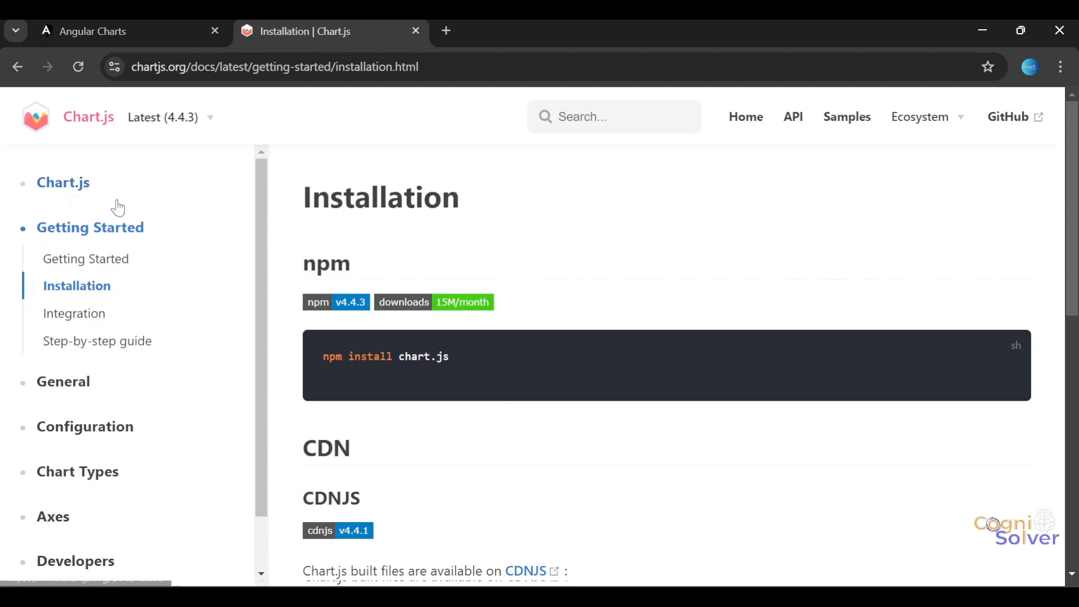
mouse_move(530, 387)
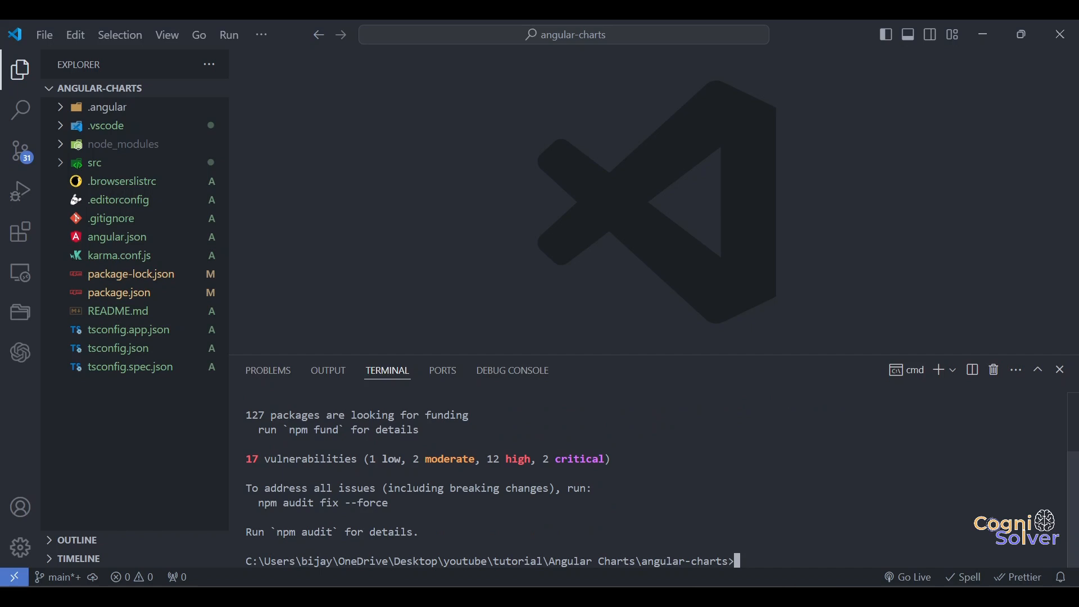
Serve the angular-charts app with ng s --o so it opens in the browser
text(ng s --o)
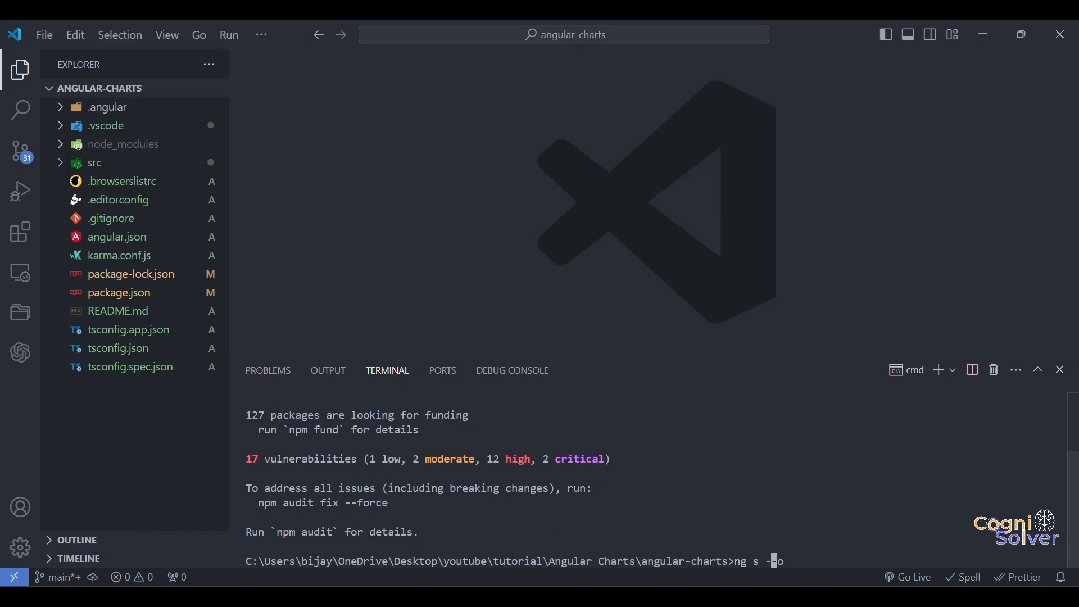
text(-)
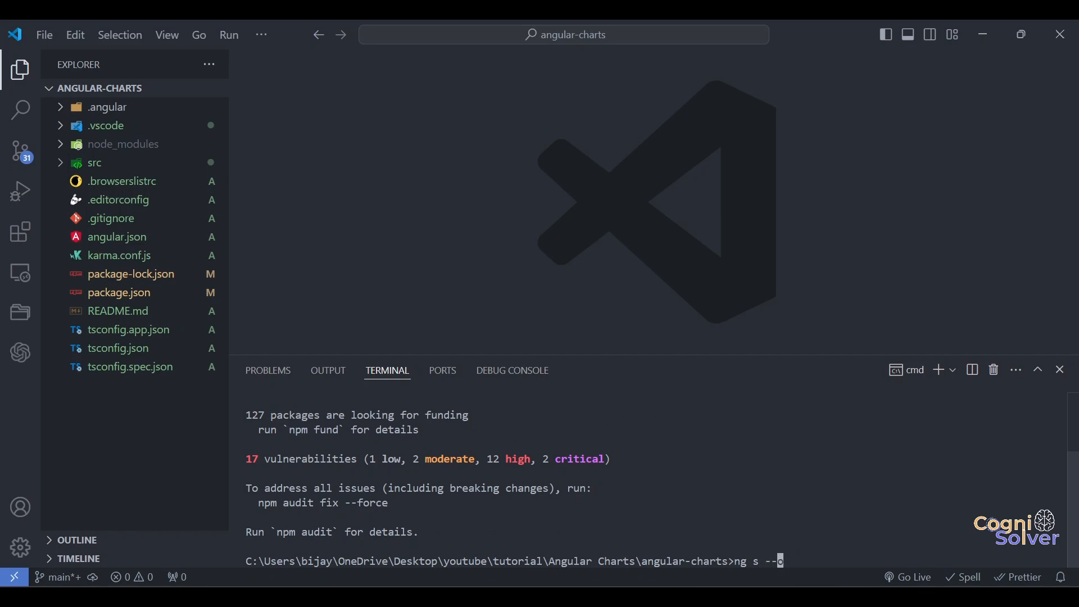
text(o)
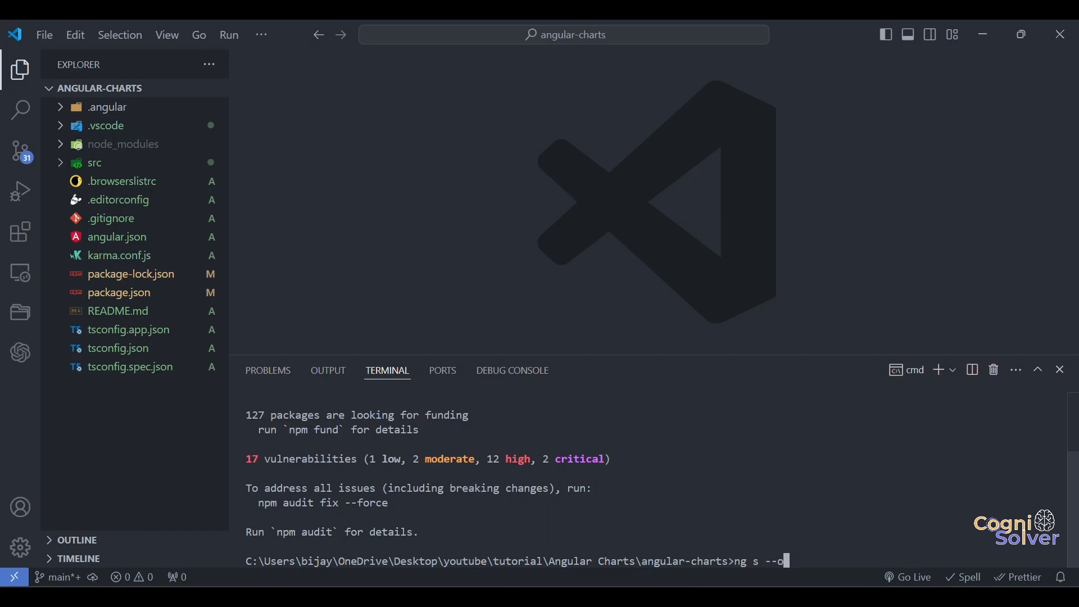
key(Return)
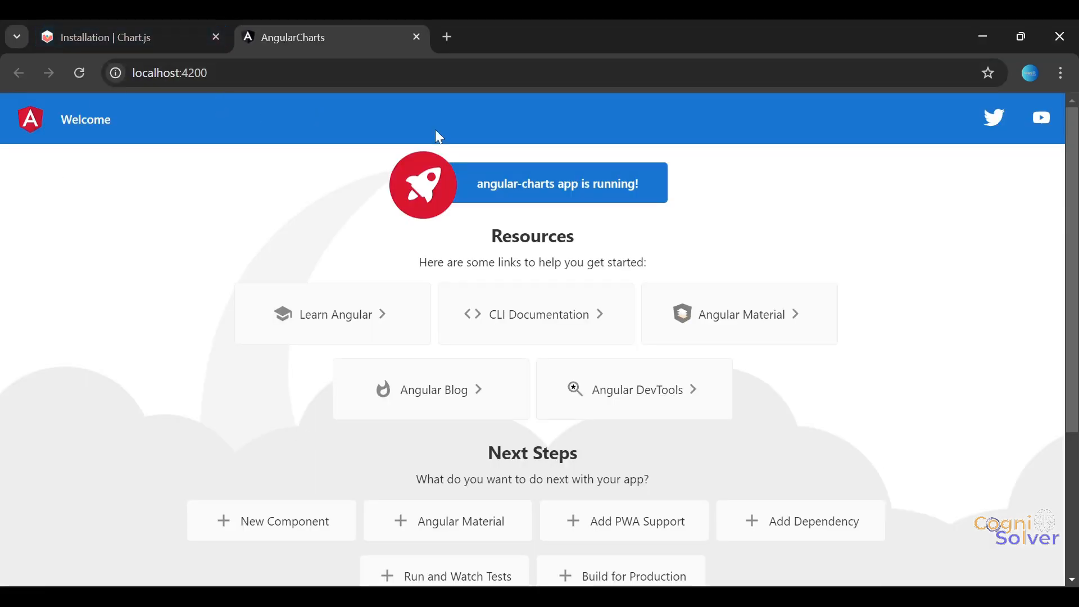
mouse_move(255, 243)
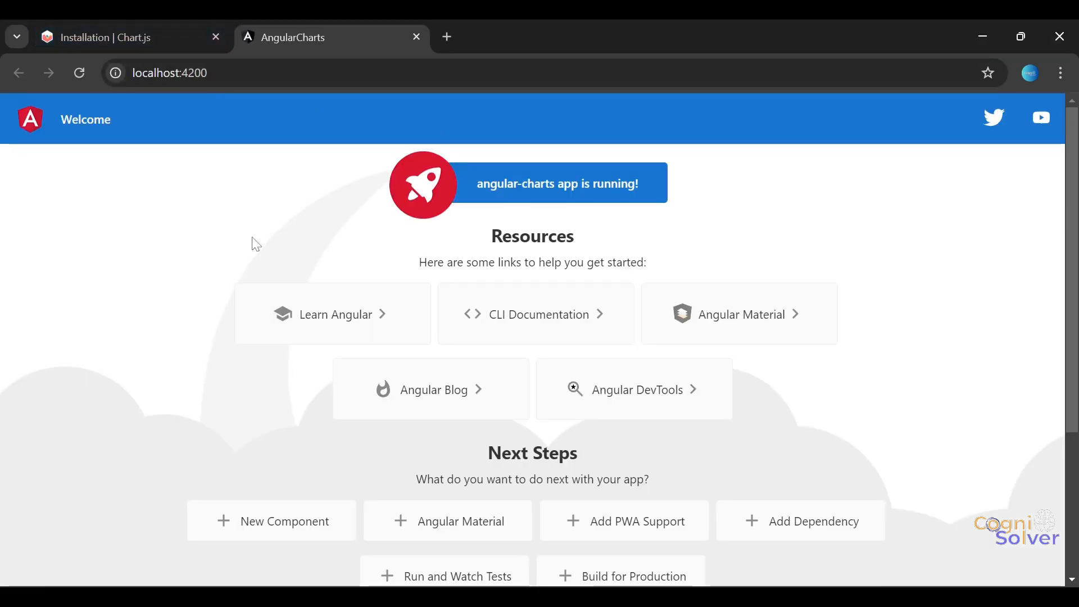
Scroll down and back up through the default Angular welcome page at localhost:4200
scroll(down, 3)
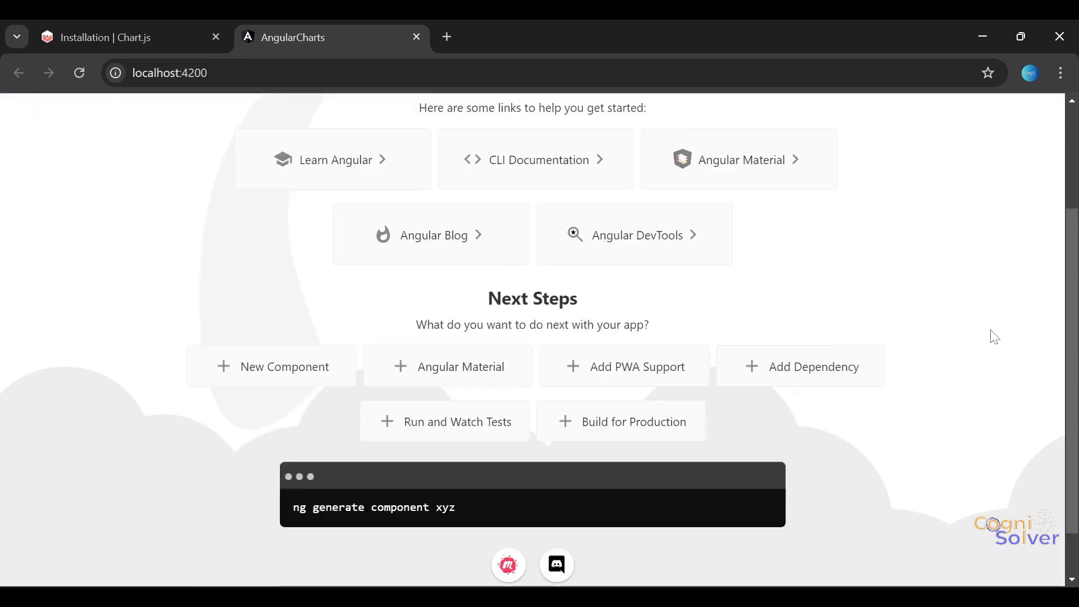
scroll(up, 3)
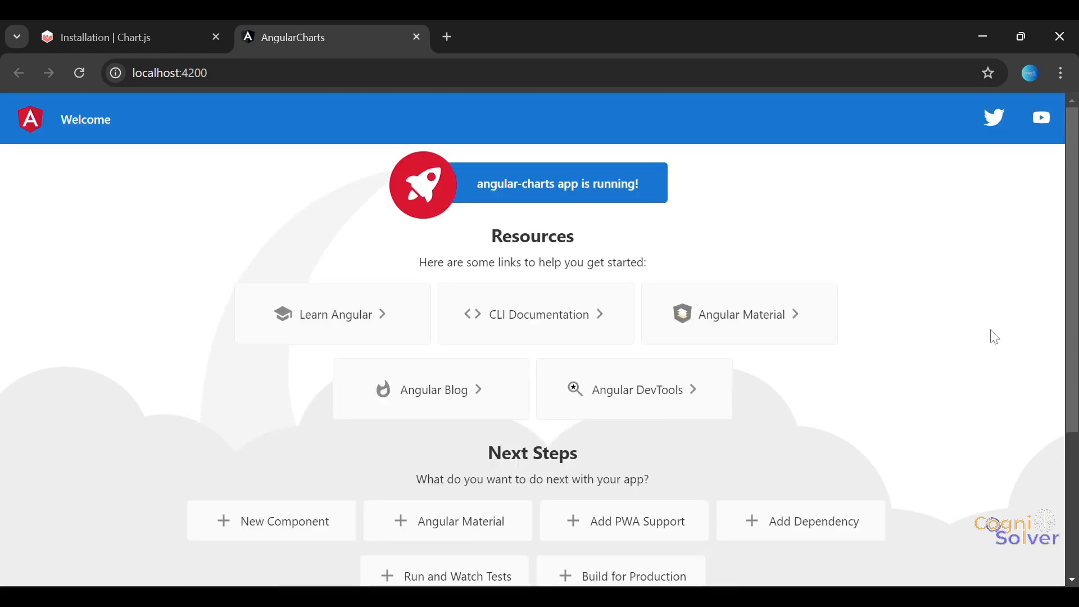